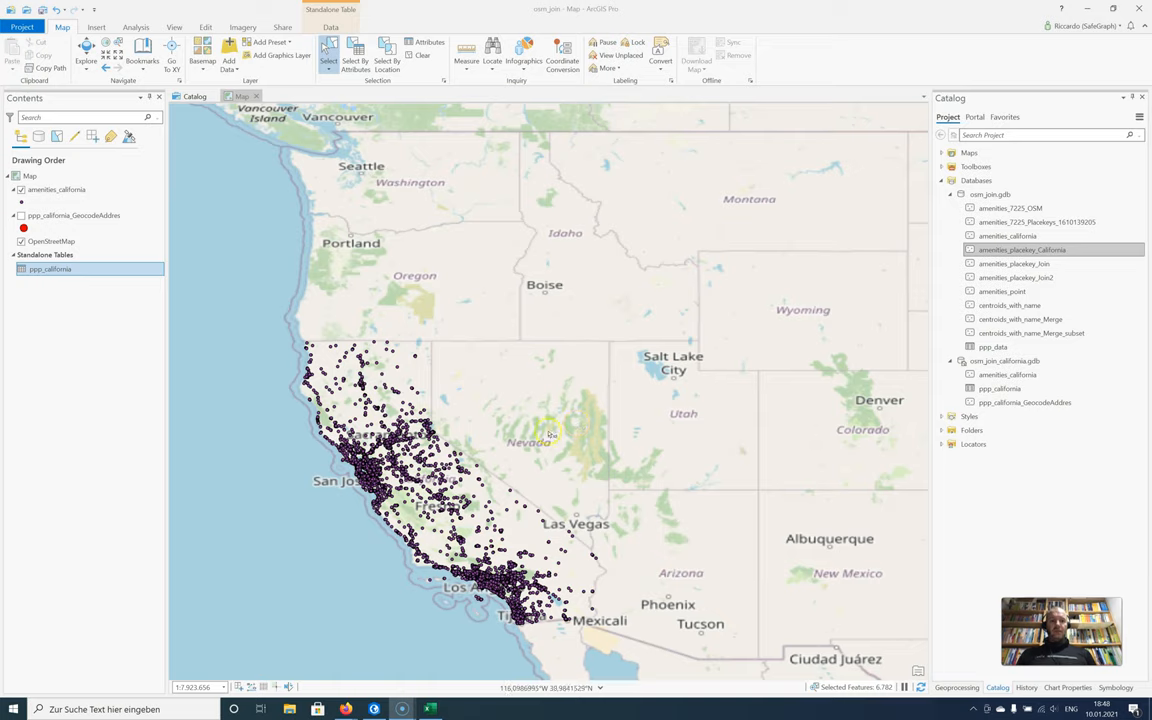
Step: View the ppp_california standalone table's records from its context menu
{"action": "left_click", "coordinate": [48, 268]}
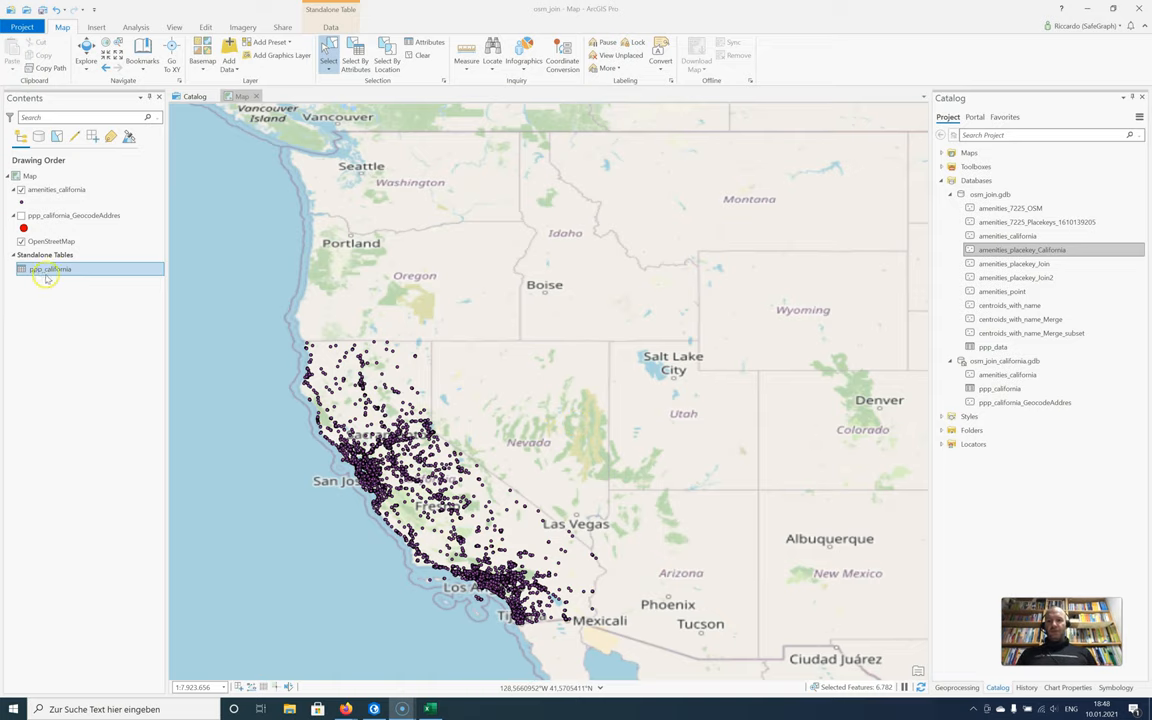
{"action": "right_click", "coordinate": [50, 268]}
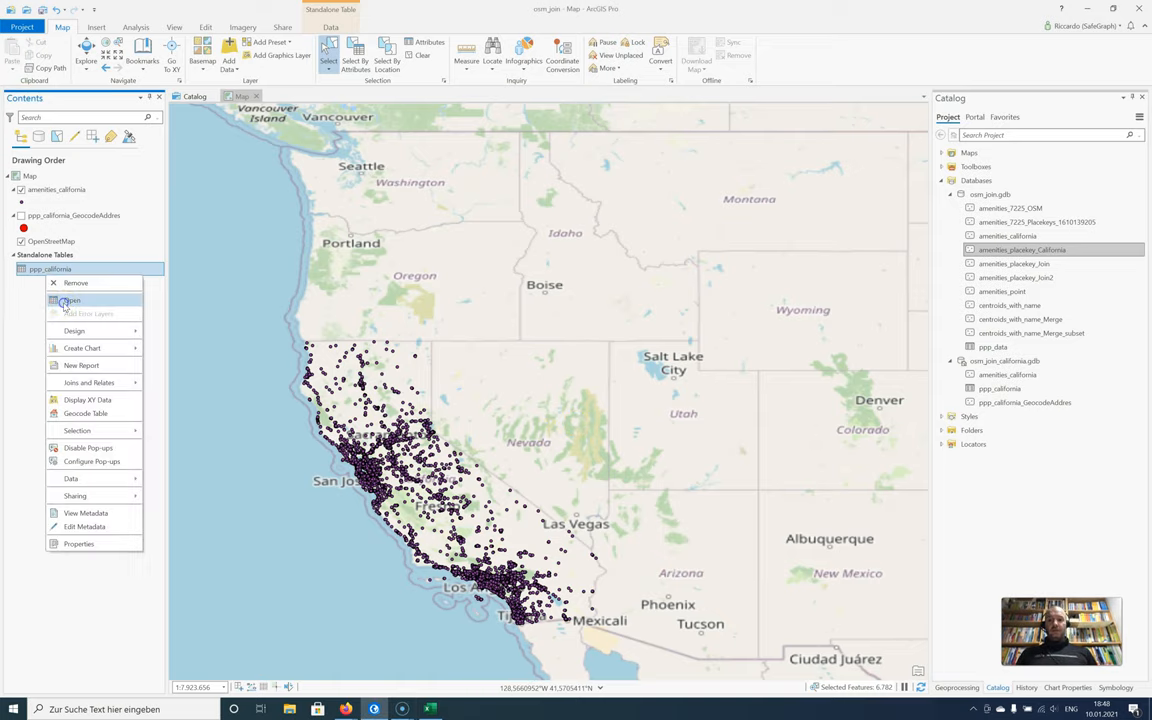
{"action": "left_click", "coordinate": [72, 300]}
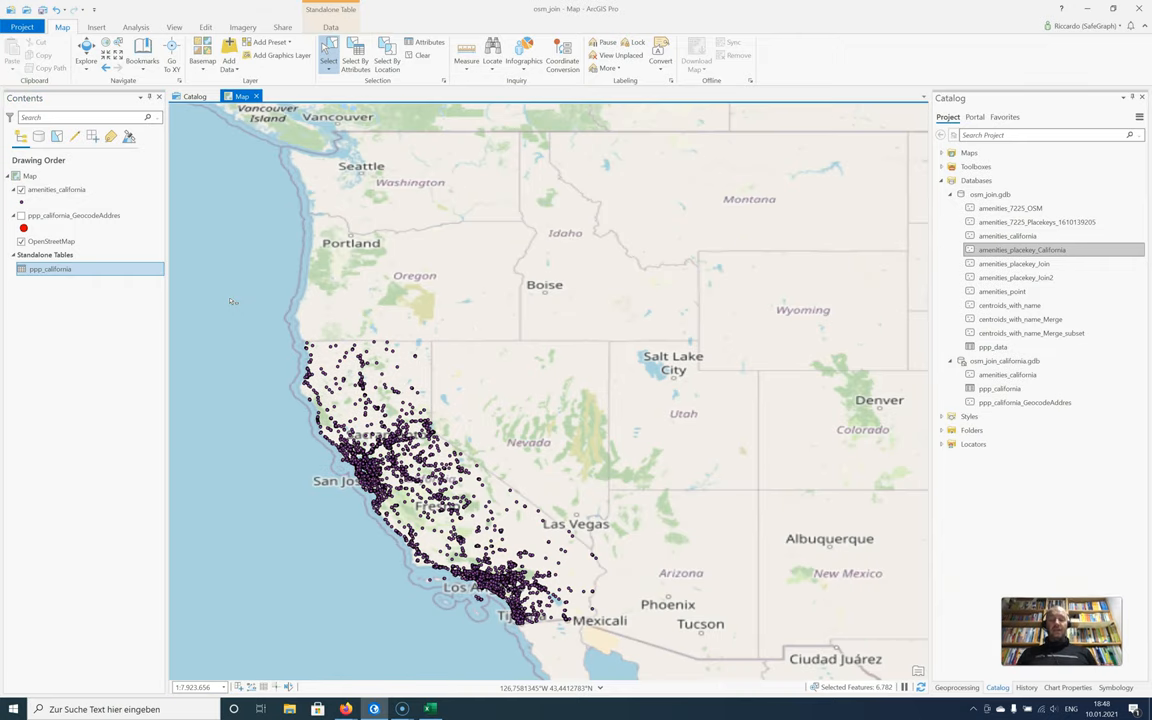
Step: Show the amenities_california attribute table and scroll across to its address, hours, phone and website fields
{"action": "left_click", "coordinate": [56, 190]}
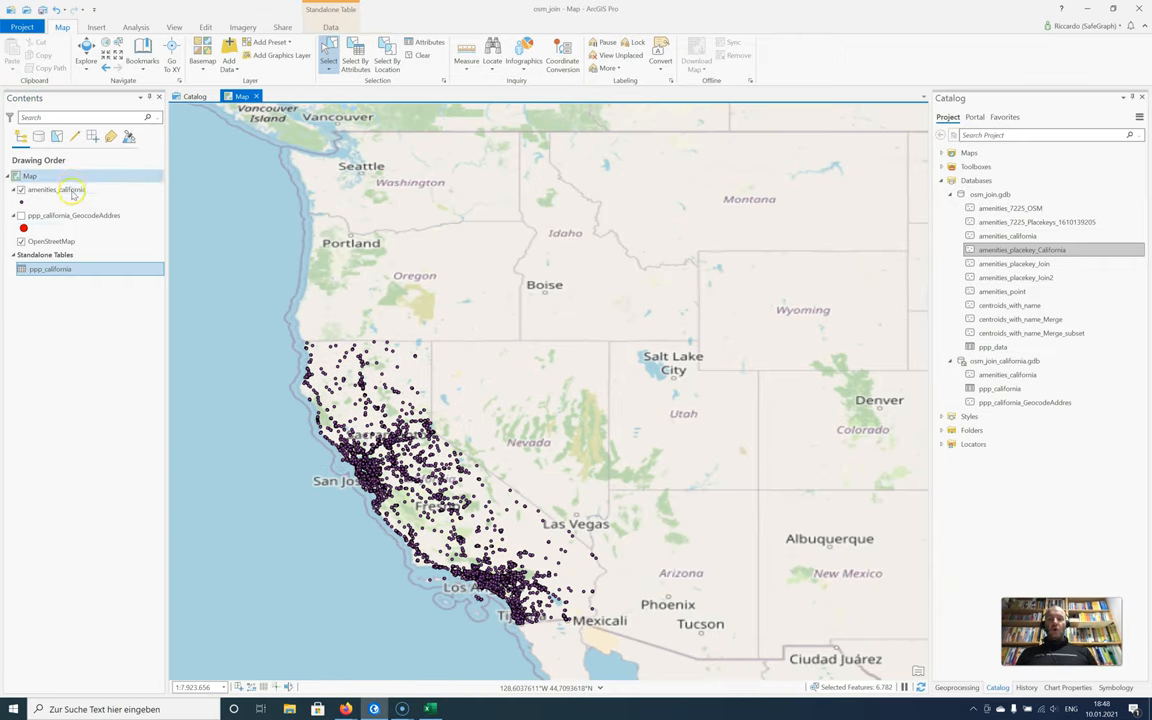
{"action": "right_click", "coordinate": [56, 190]}
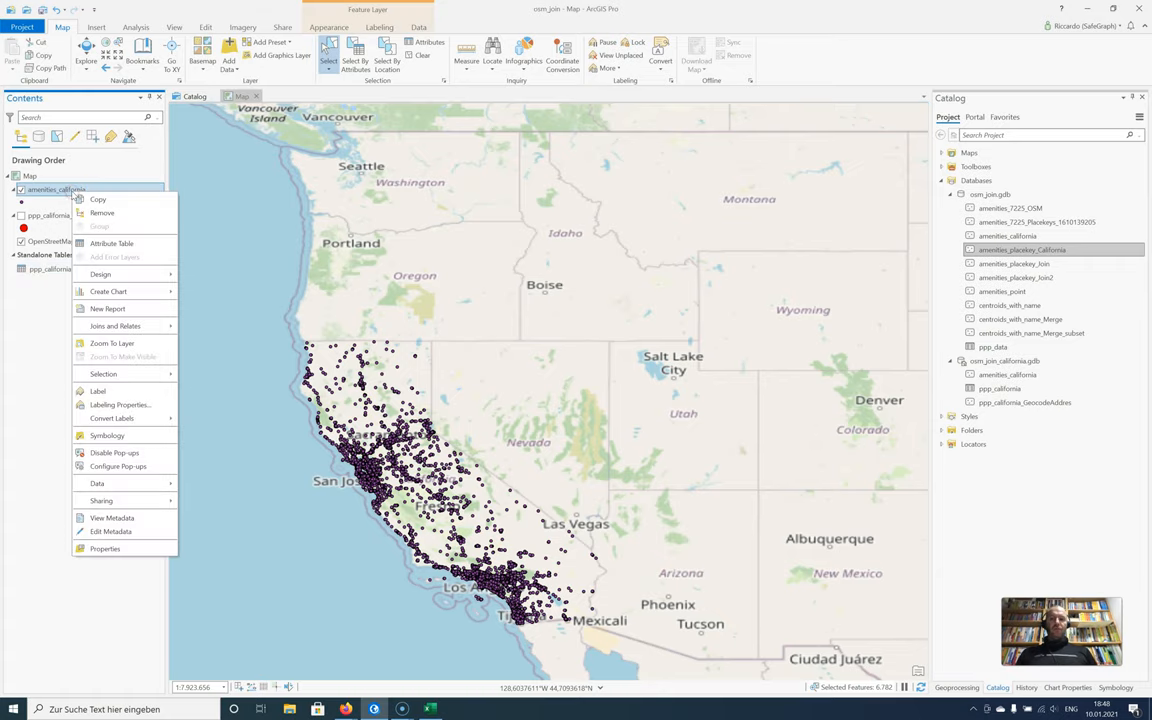
{"action": "left_click", "coordinate": [112, 244]}
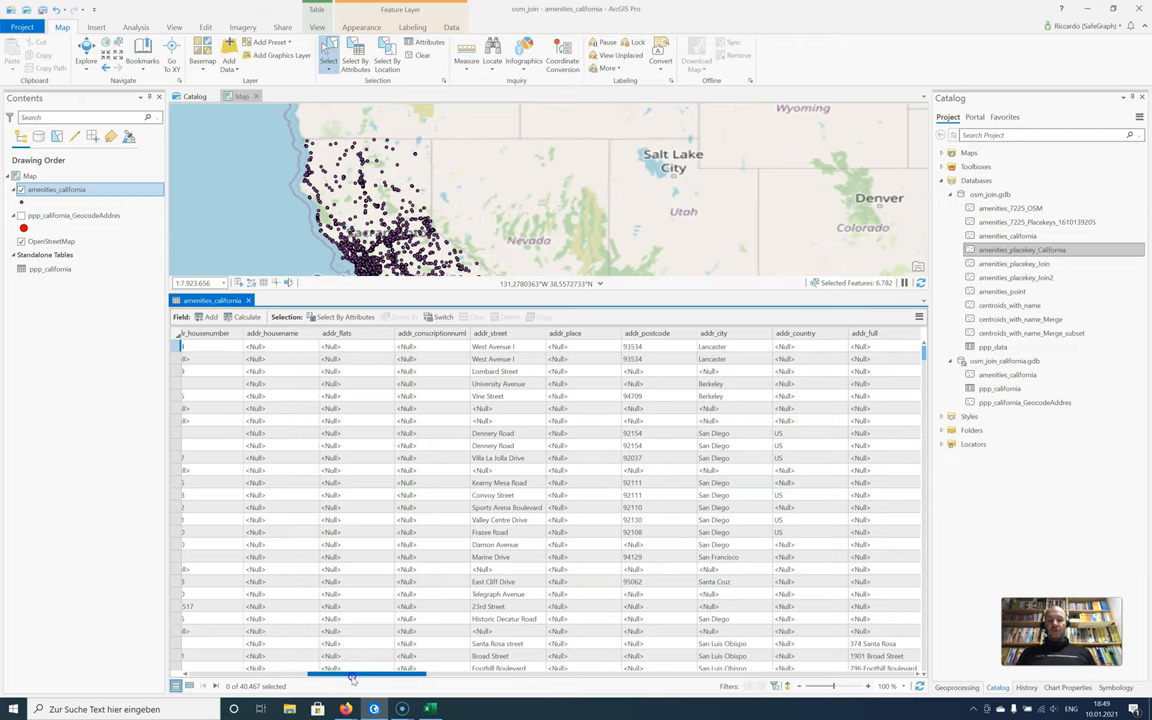
{"action": "scroll", "scroll_direction": "right", "scroll_amount": 3}
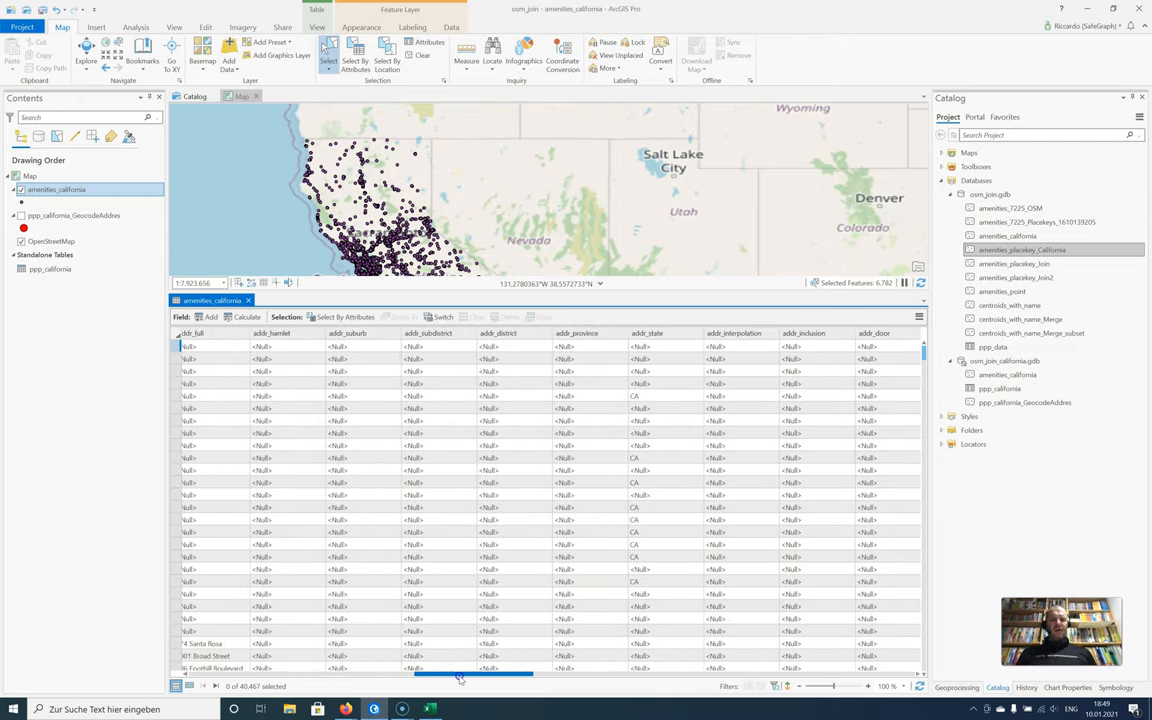
{"action": "scroll", "scroll_direction": "right", "scroll_amount": 3}
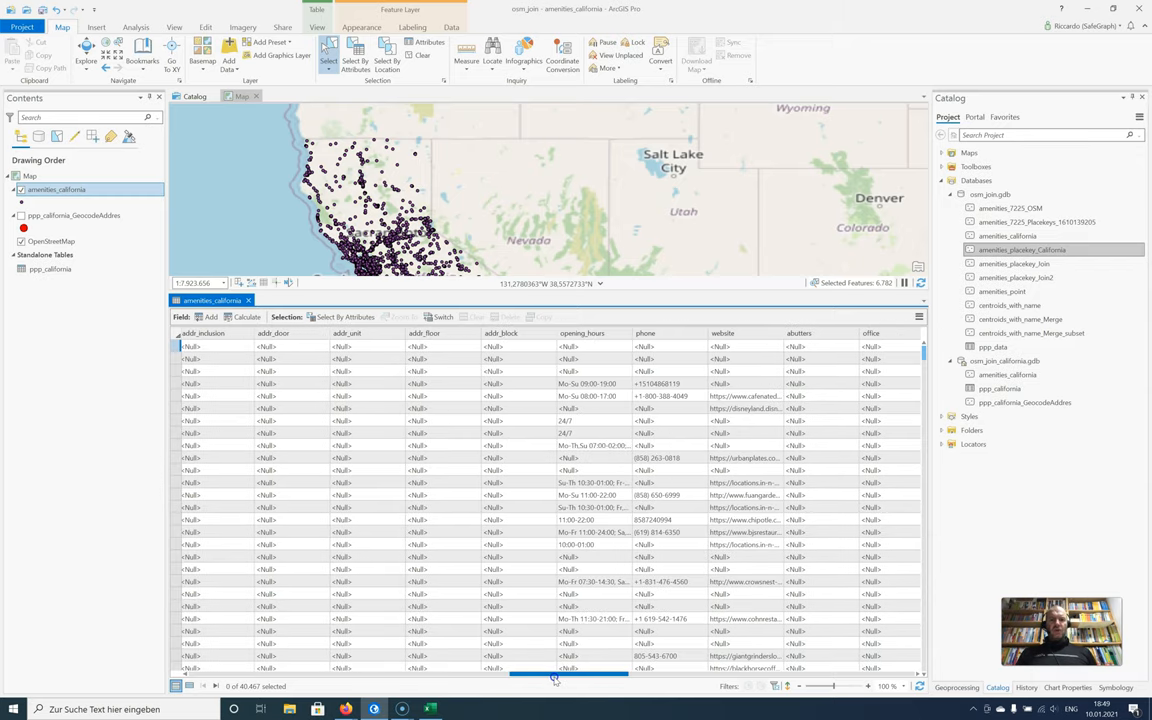
{"action": "scroll", "scroll_direction": "right", "scroll_amount": 3}
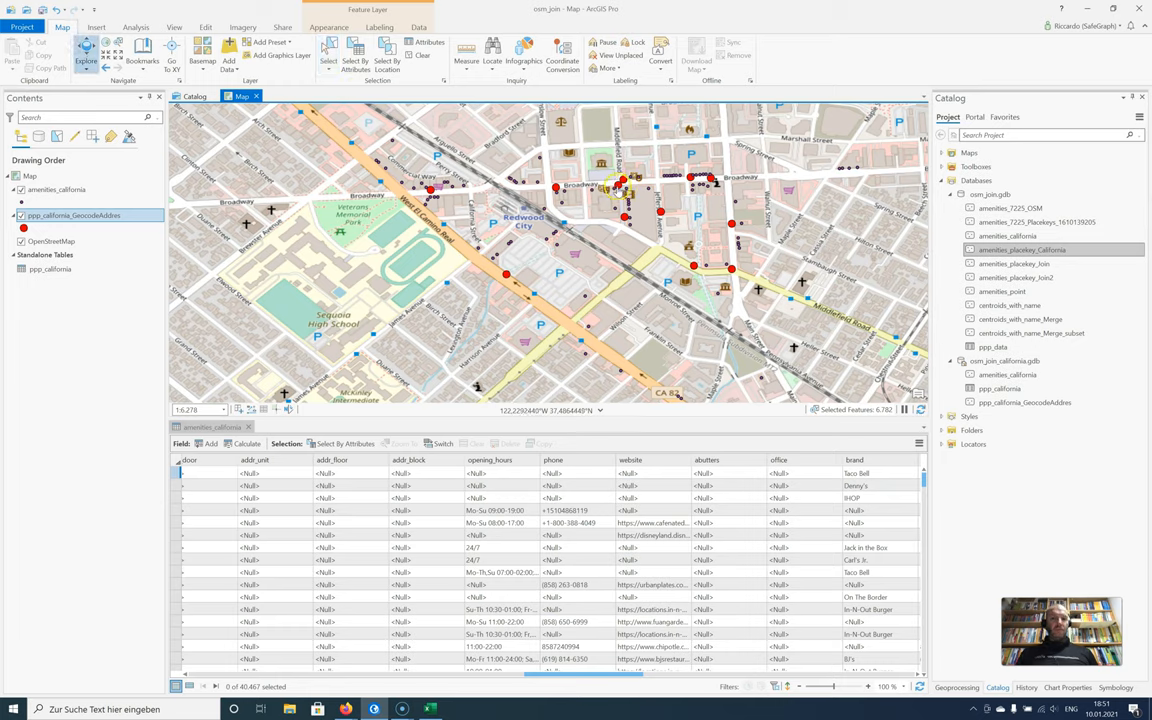
Step: Inspect a geocoded PPP point's popup, scrolling through its attribute list
{"action": "left_click", "coordinate": [618, 184]}
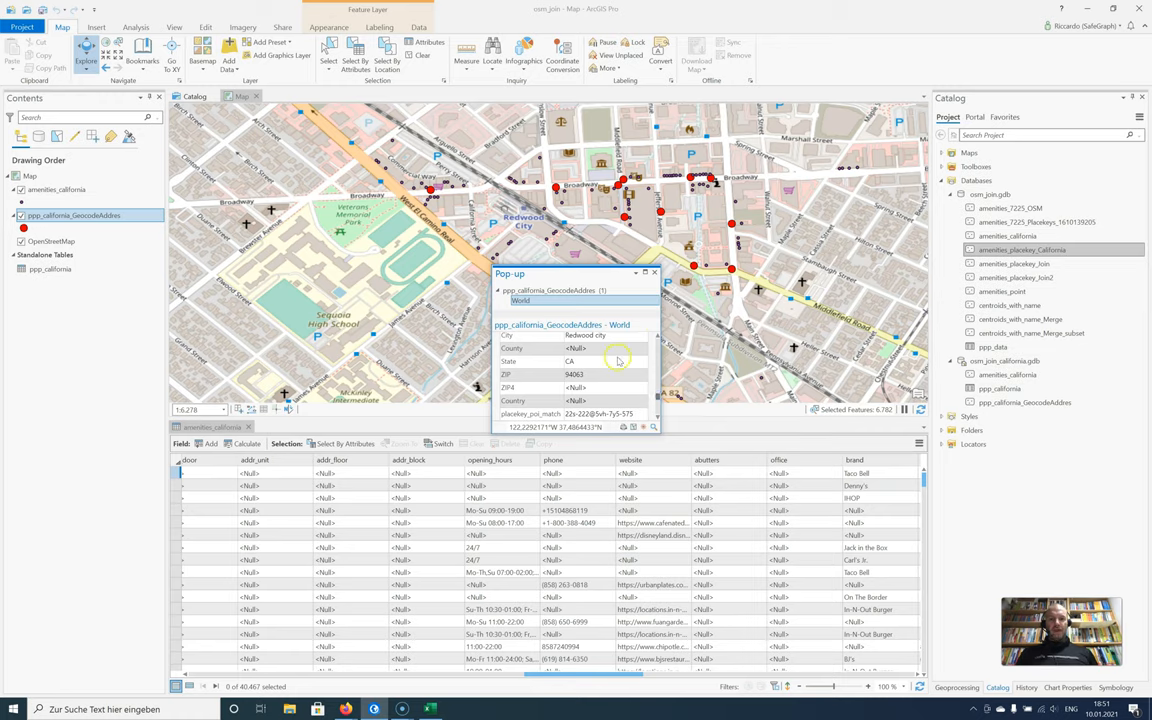
{"action": "scroll", "scroll_direction": "down", "scroll_amount": 3}
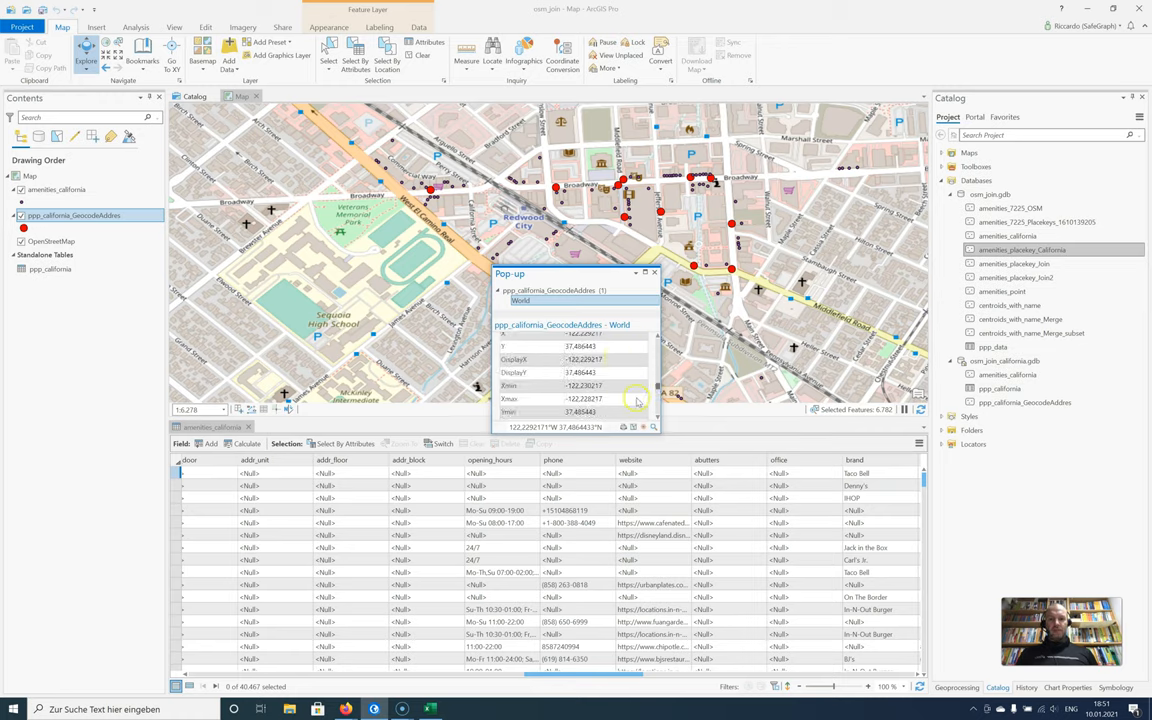
{"action": "scroll", "scroll_direction": "down", "scroll_amount": 3}
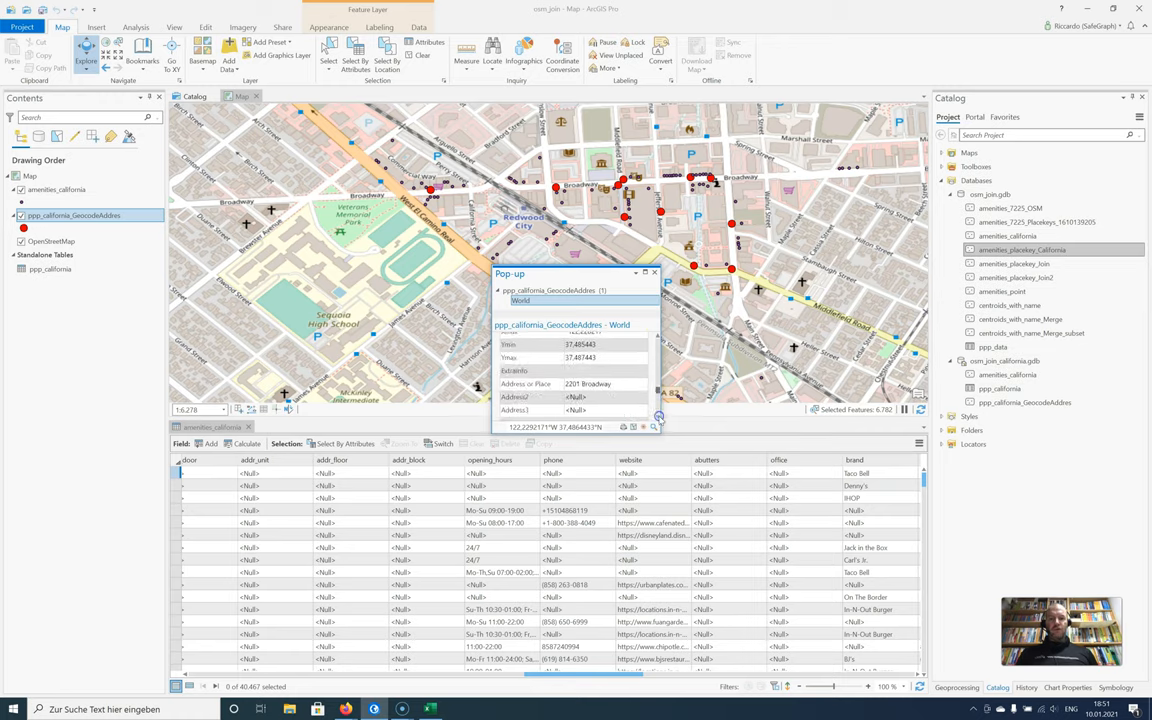
{"action": "scroll", "scroll_direction": "down", "scroll_amount": 3}
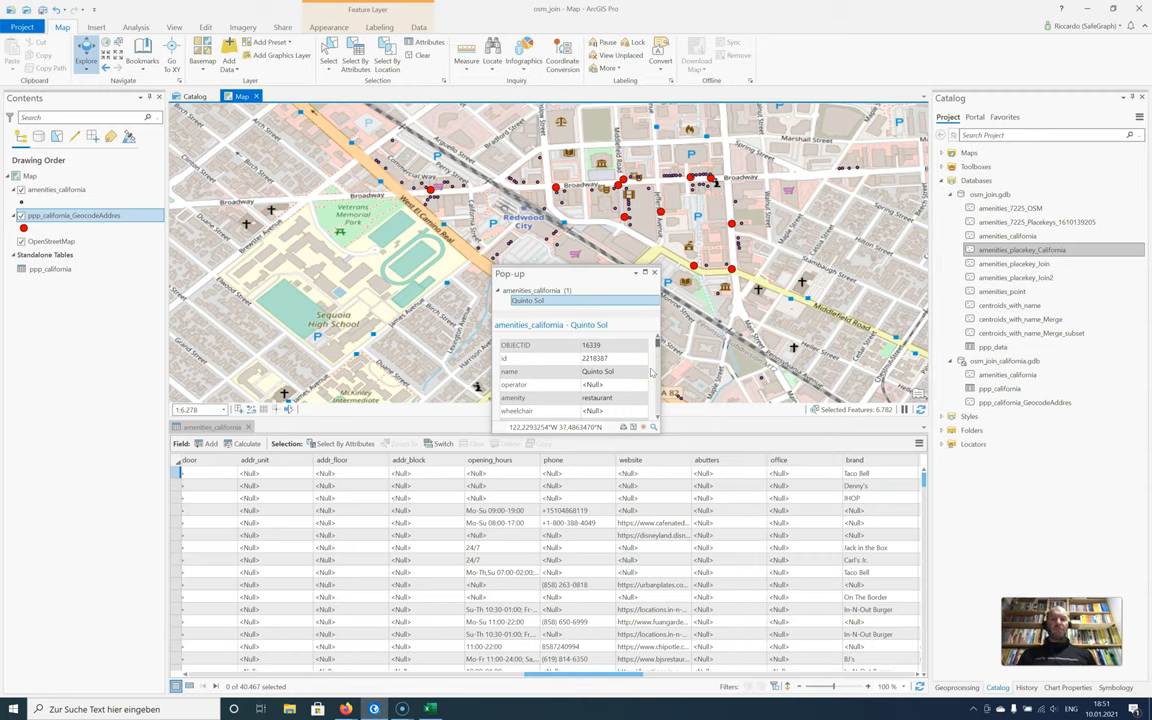
{"action": "scroll", "scroll_direction": "down", "scroll_amount": 3}
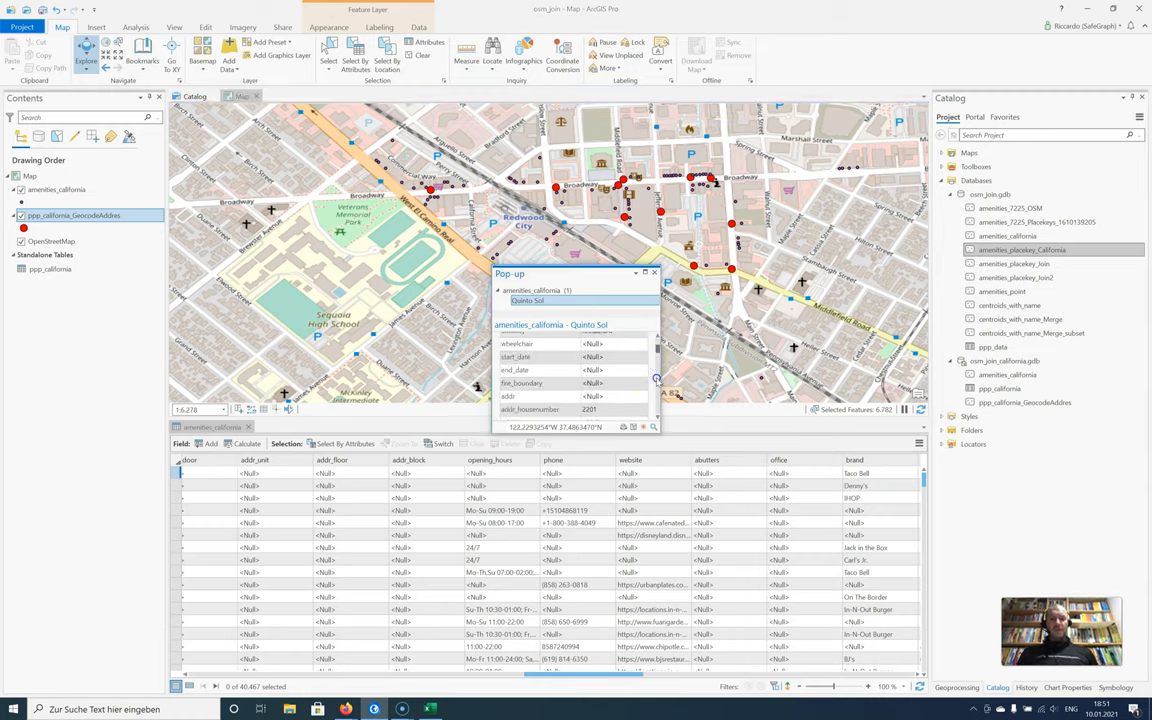
{"action": "scroll", "scroll_direction": "down", "scroll_amount": 3}
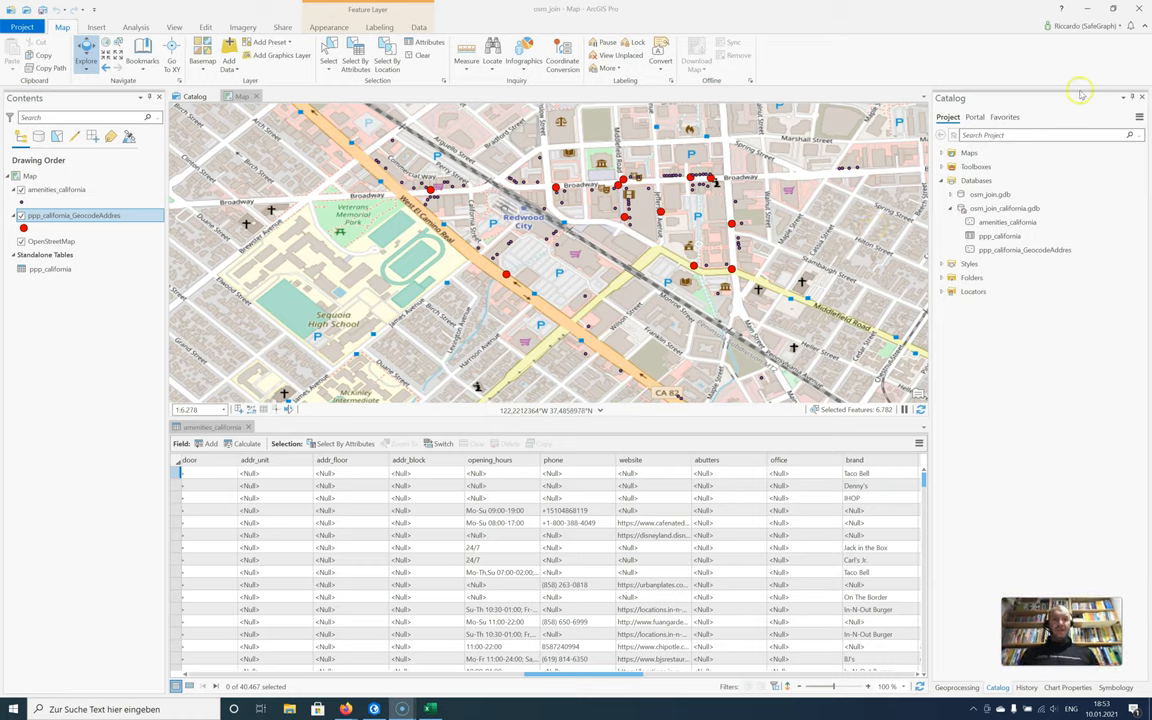
Step: Run Get Placekeys for POIs from Placekeys.pyt with amenities_california as input features
{"action": "left_click", "coordinate": [940, 166]}
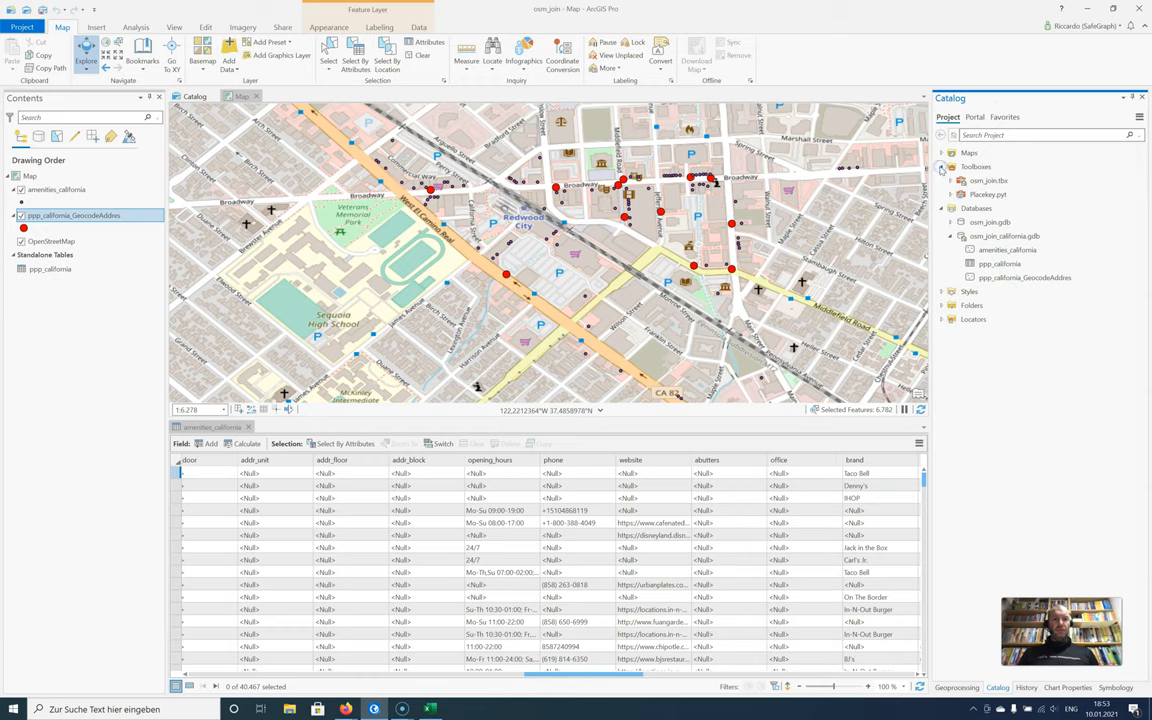
{"action": "left_click", "coordinate": [952, 194]}
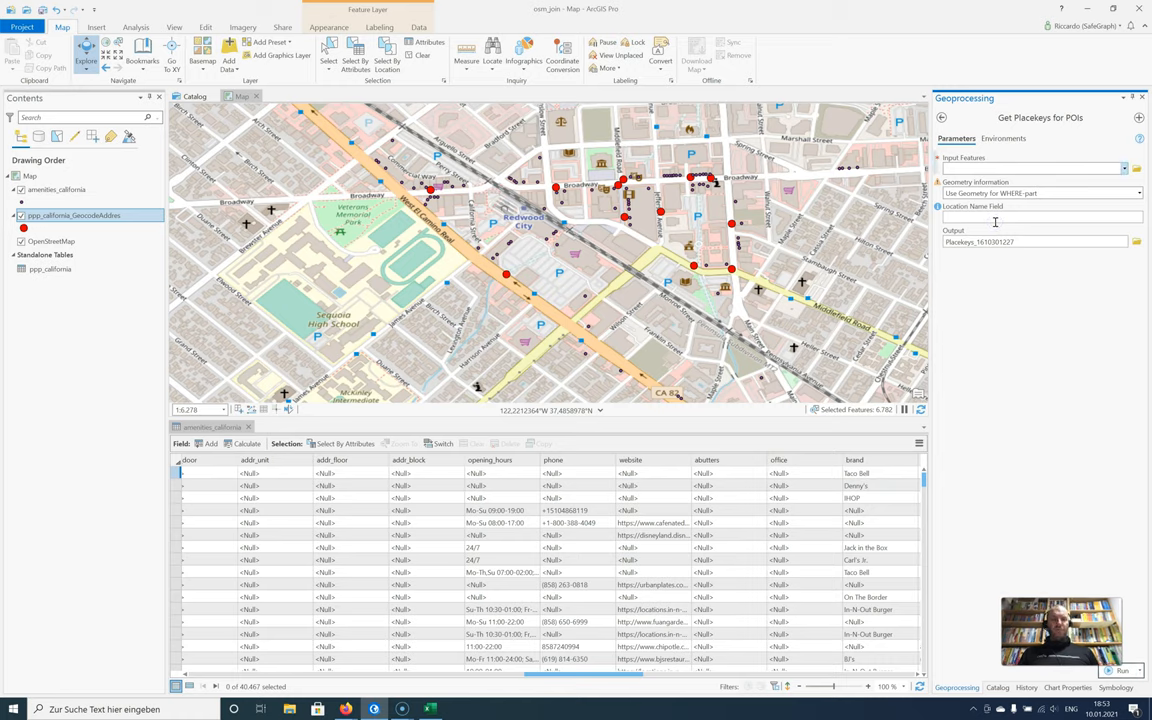
{"action": "left_click", "coordinate": [1124, 168]}
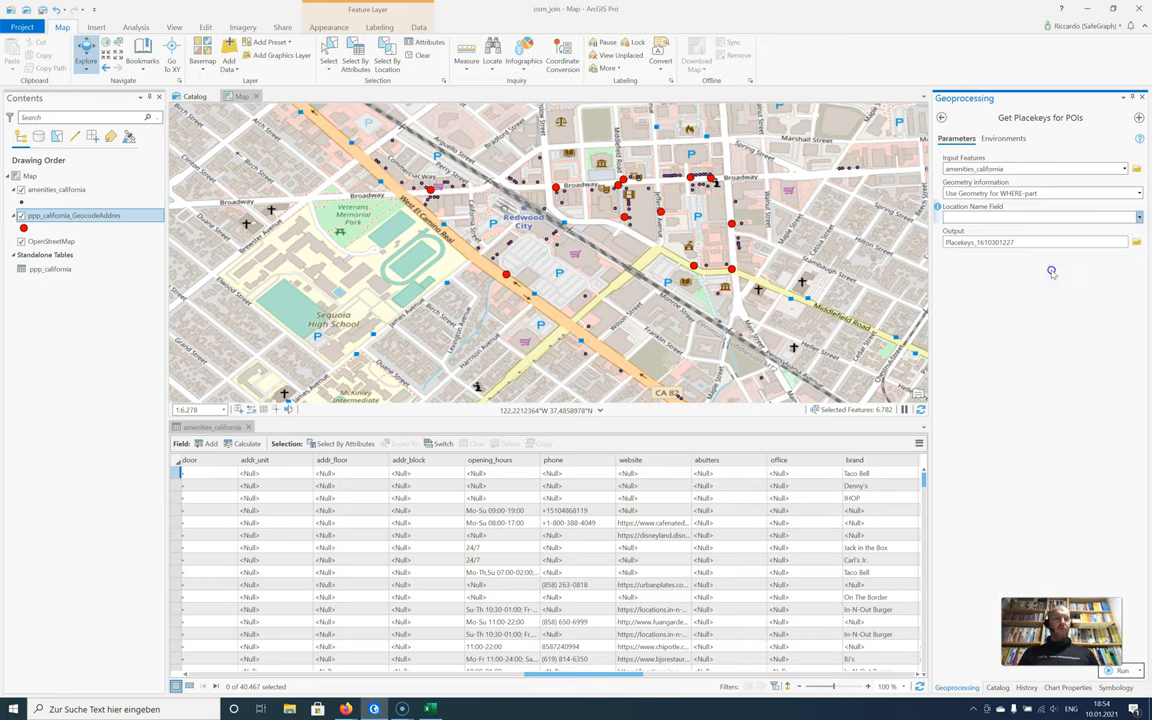
{"action": "left_click", "coordinate": [1036, 216]}
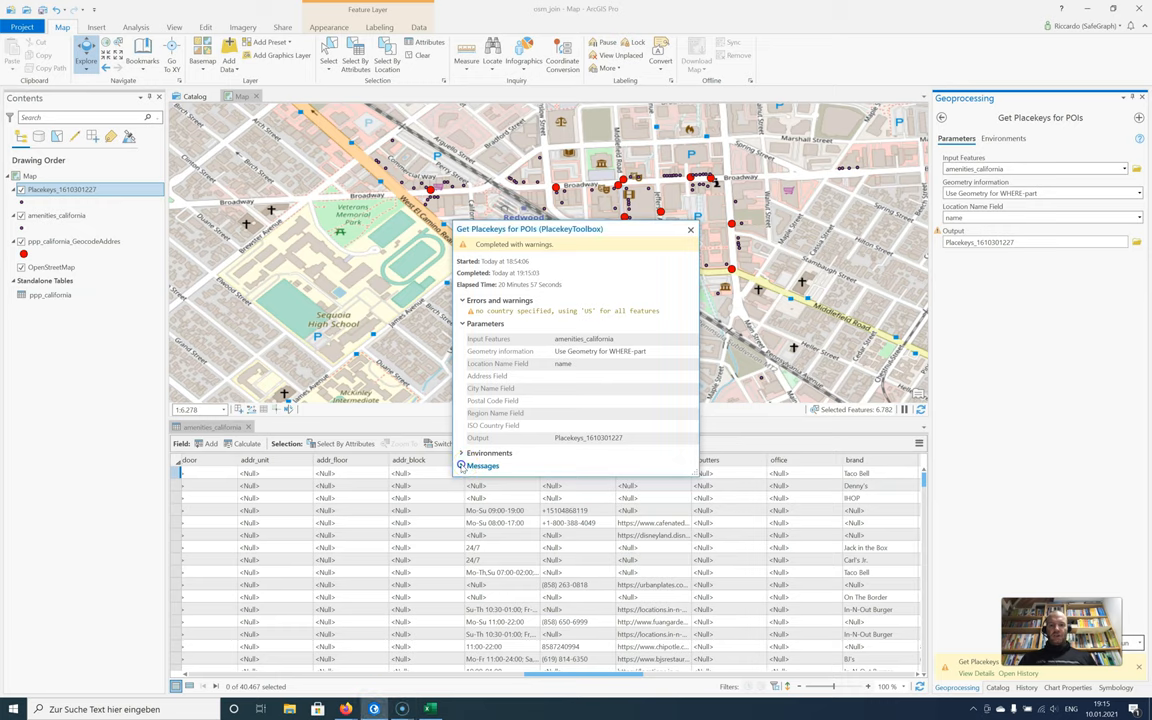
Step: Review the Placekey run's detailed messages and bring up options for the new Placekeys layer
{"action": "left_click", "coordinate": [464, 464]}
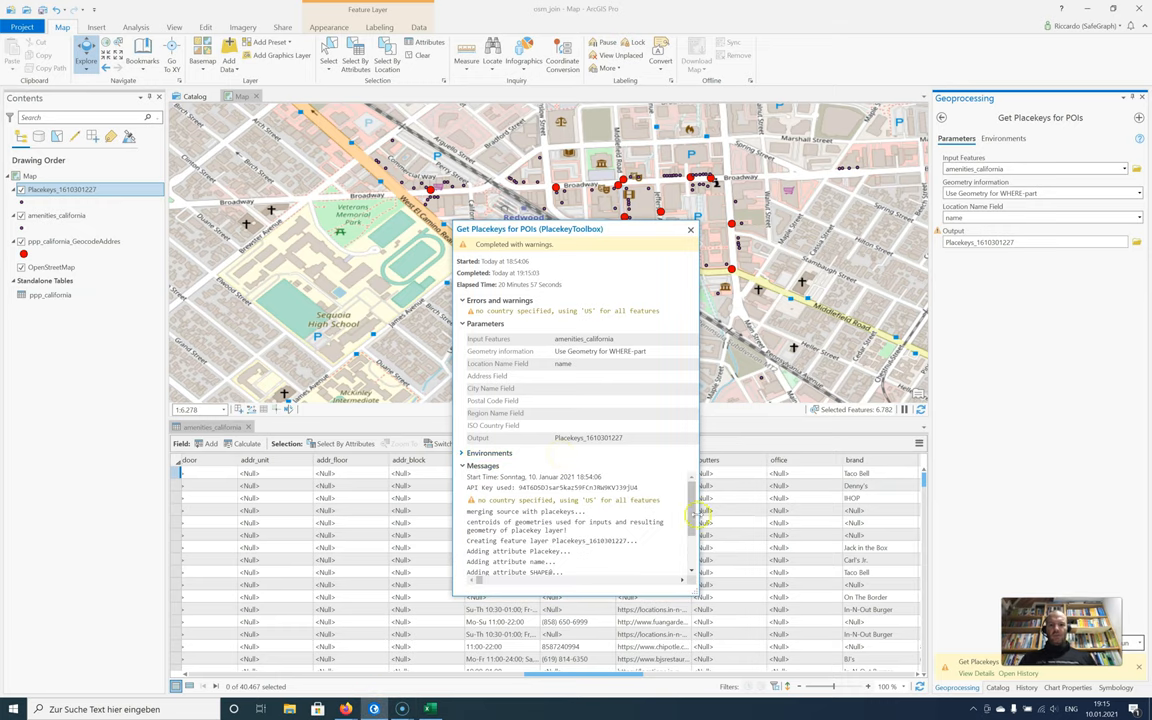
{"action": "scroll", "scroll_direction": "down", "scroll_amount": 3}
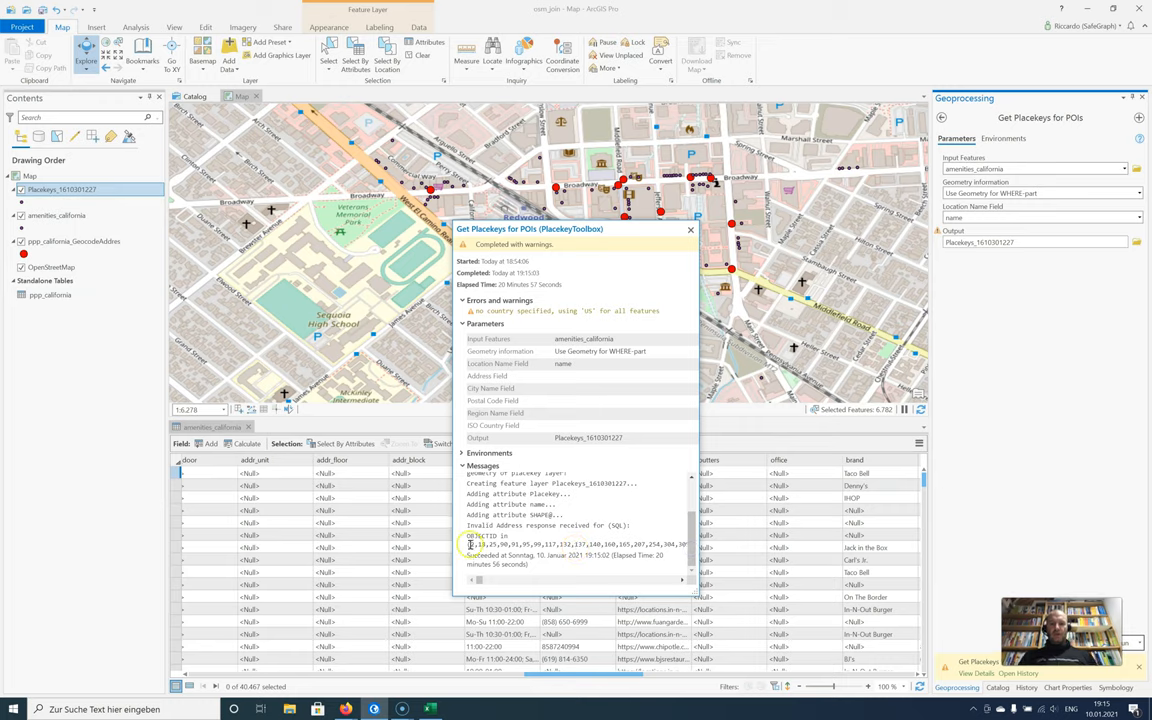
{"action": "mouse_move", "coordinate": [490, 544]}
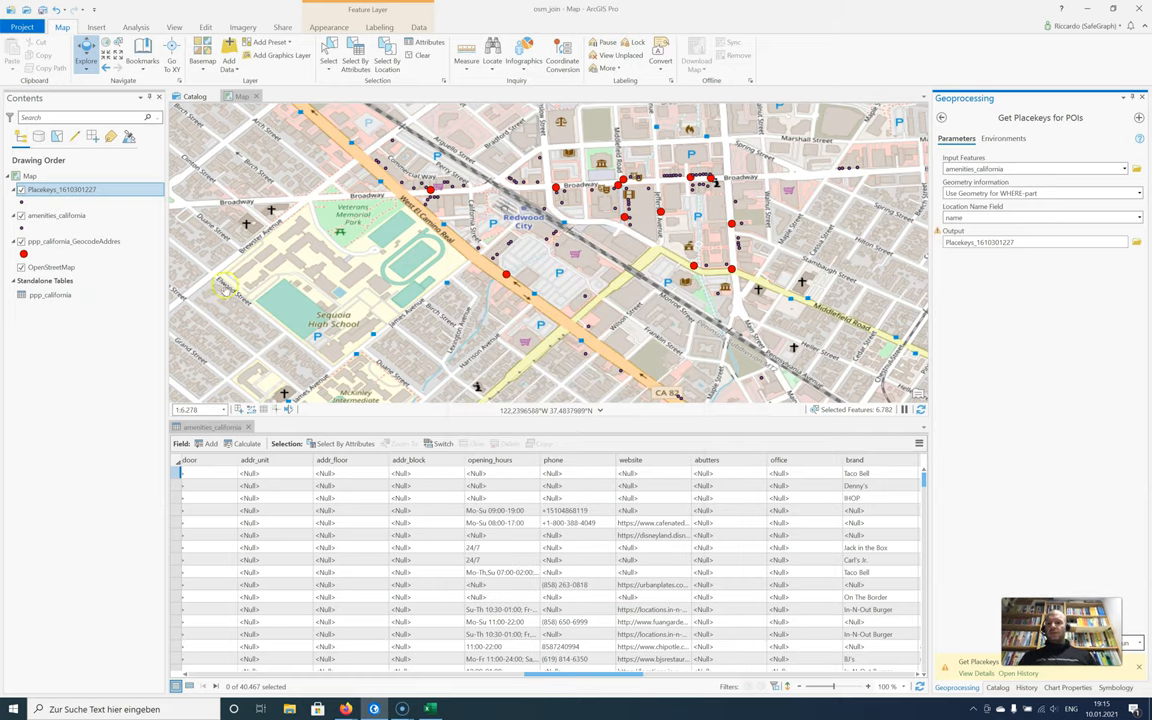
{"action": "right_click", "coordinate": [60, 188]}
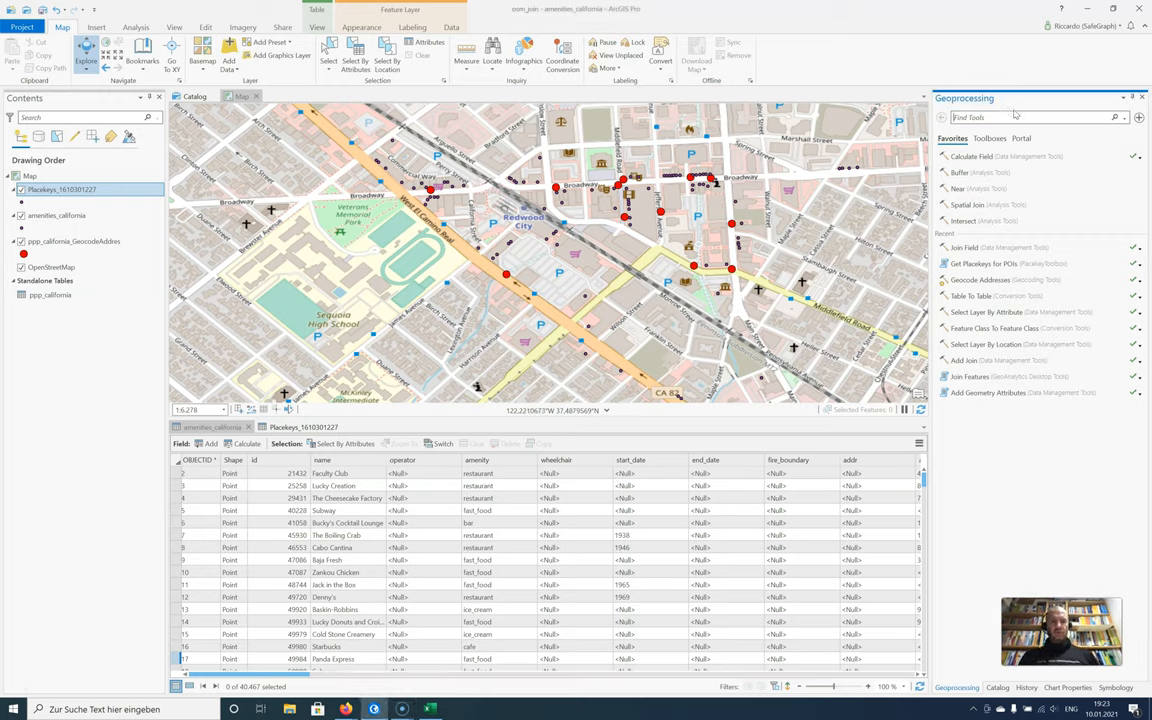
Step: Find the Join Field tool and set amenities_california as input table with its join field
{"action": "type", "text": "join"}
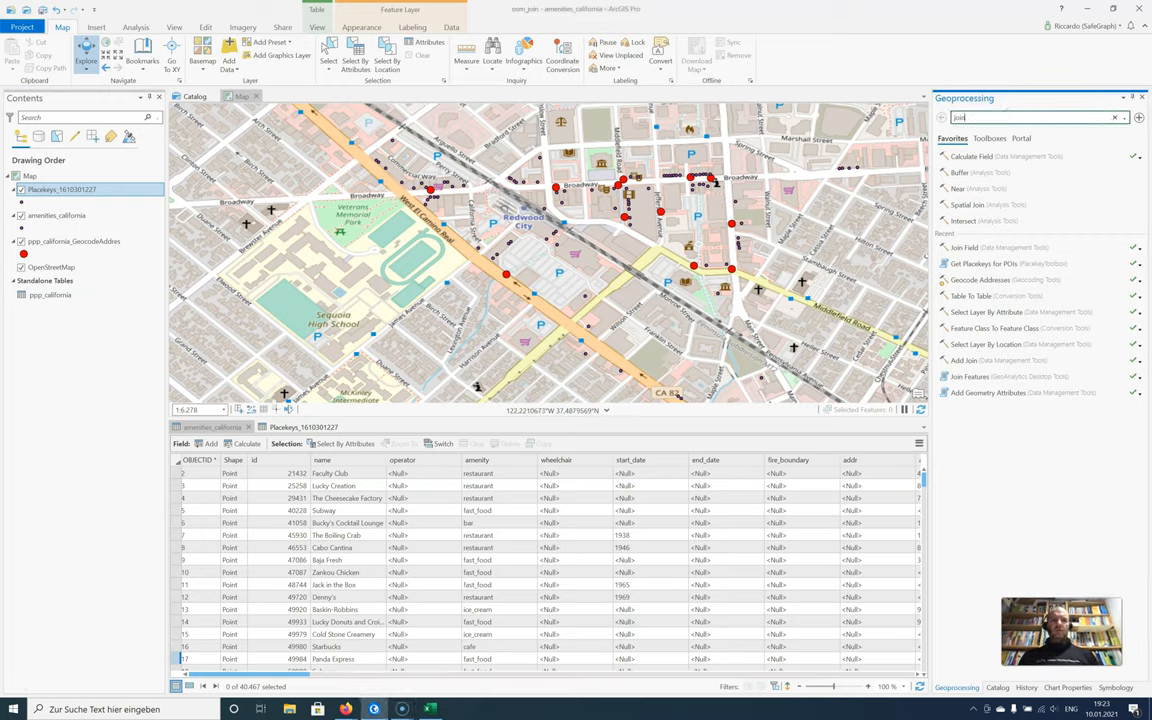
{"action": "left_click", "coordinate": [988, 138]}
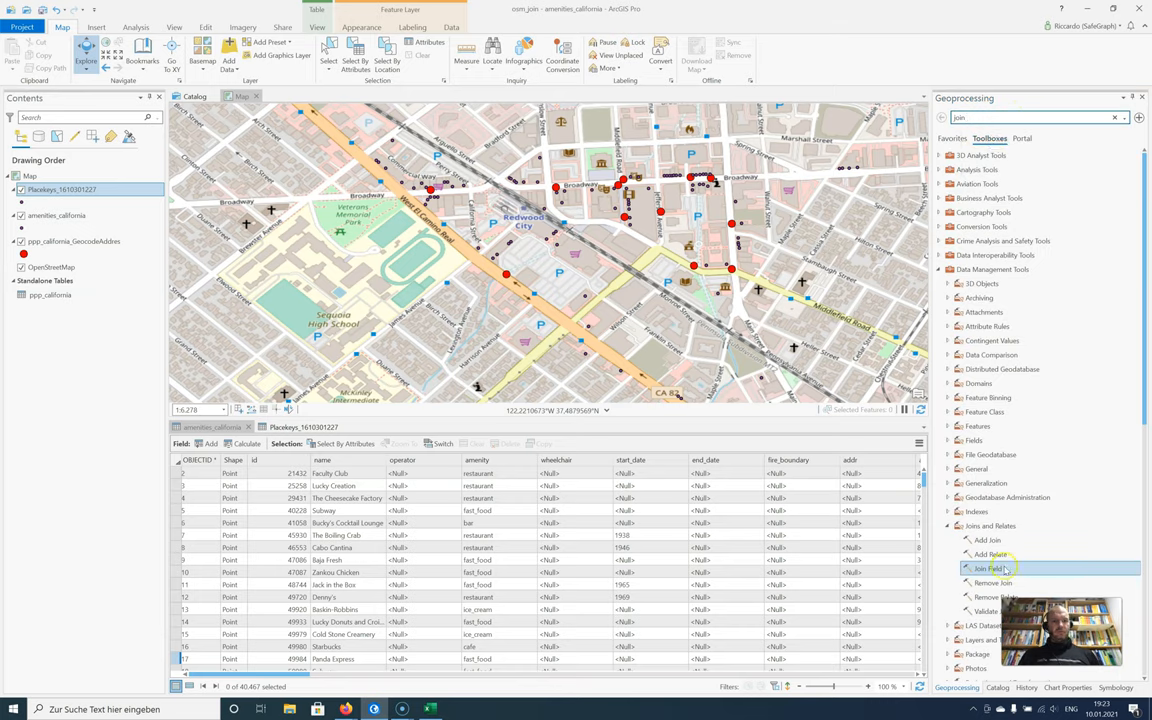
{"action": "left_click", "coordinate": [988, 568]}
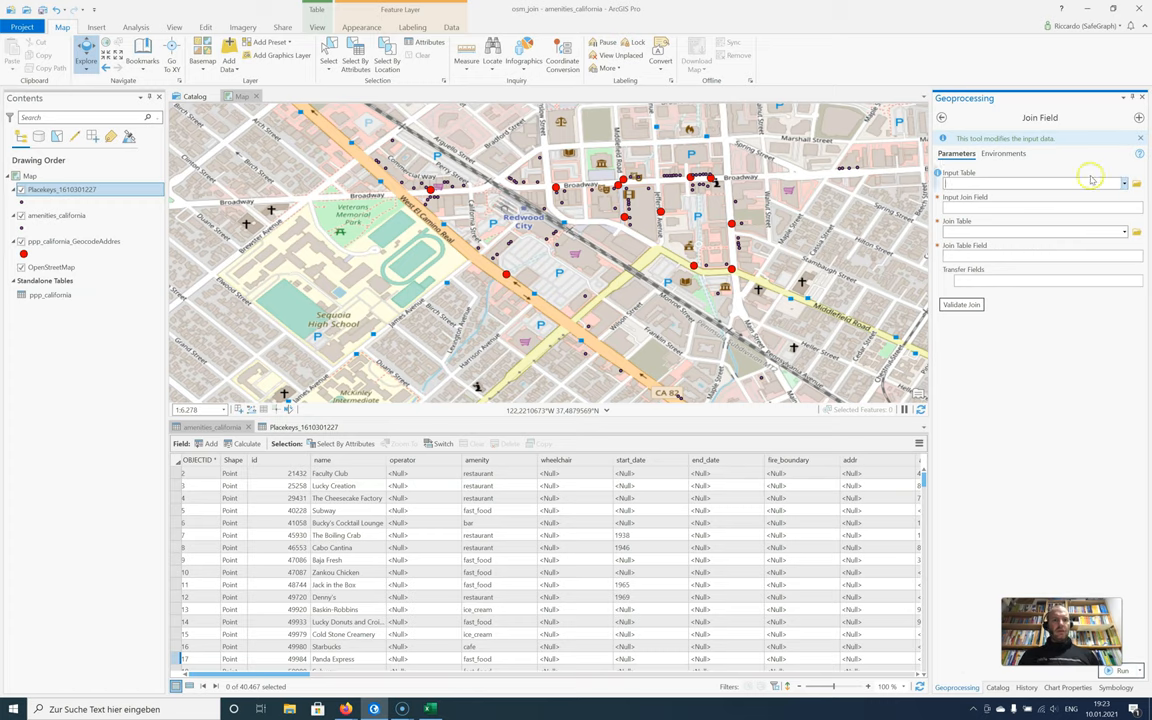
{"action": "left_click", "coordinate": [1124, 184]}
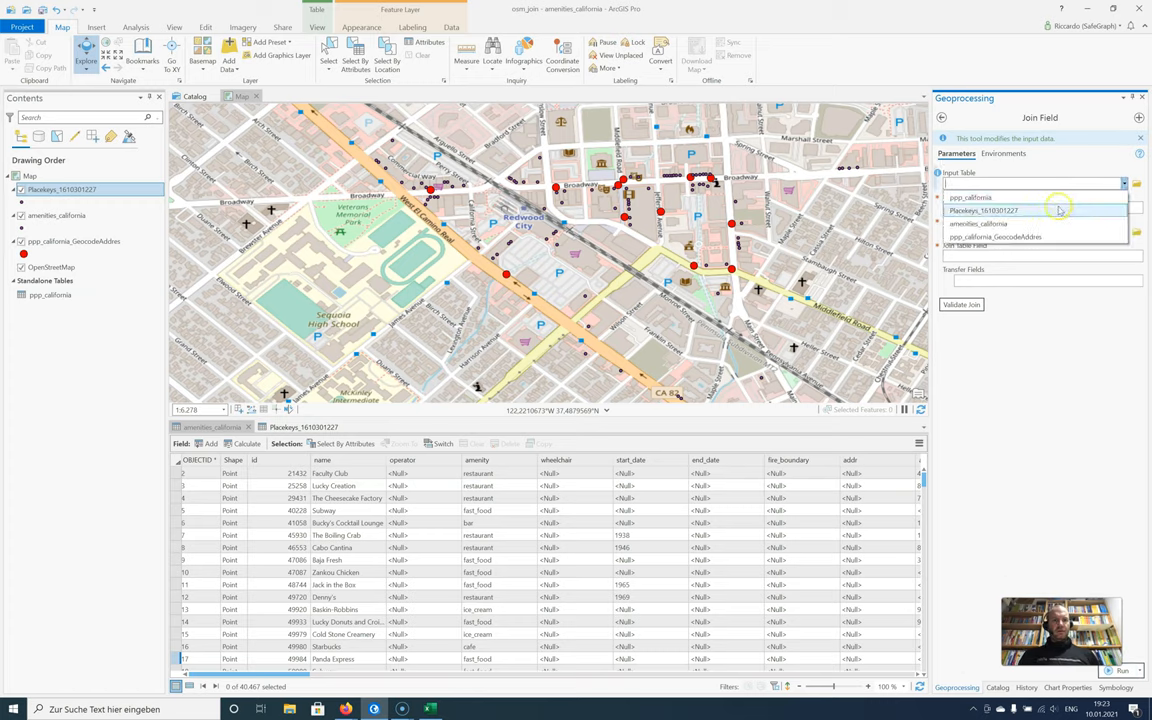
{"action": "left_click", "coordinate": [978, 224]}
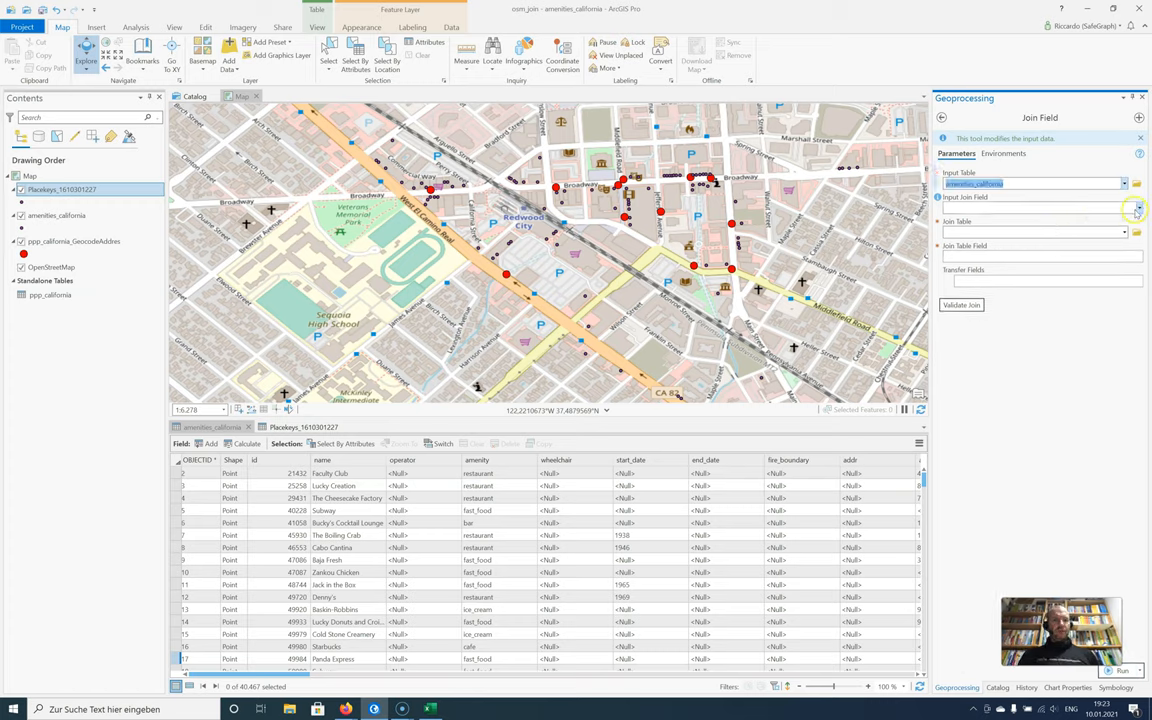
{"action": "left_click", "coordinate": [1136, 210]}
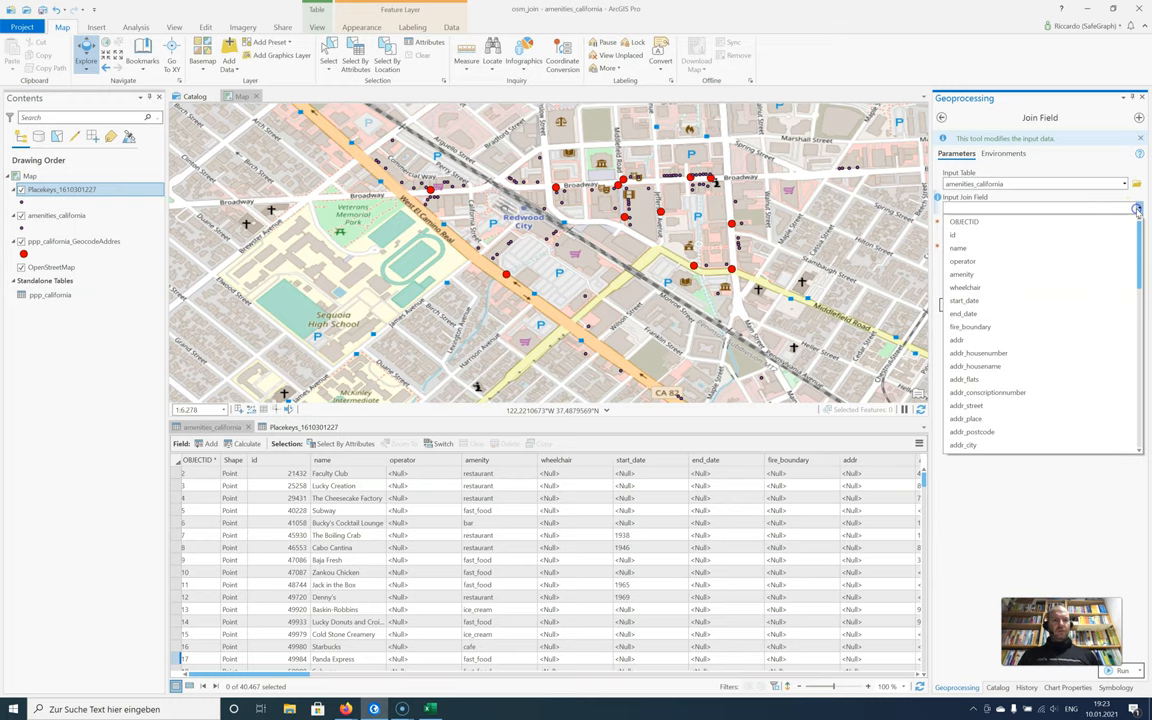
{"action": "left_click", "coordinate": [964, 220]}
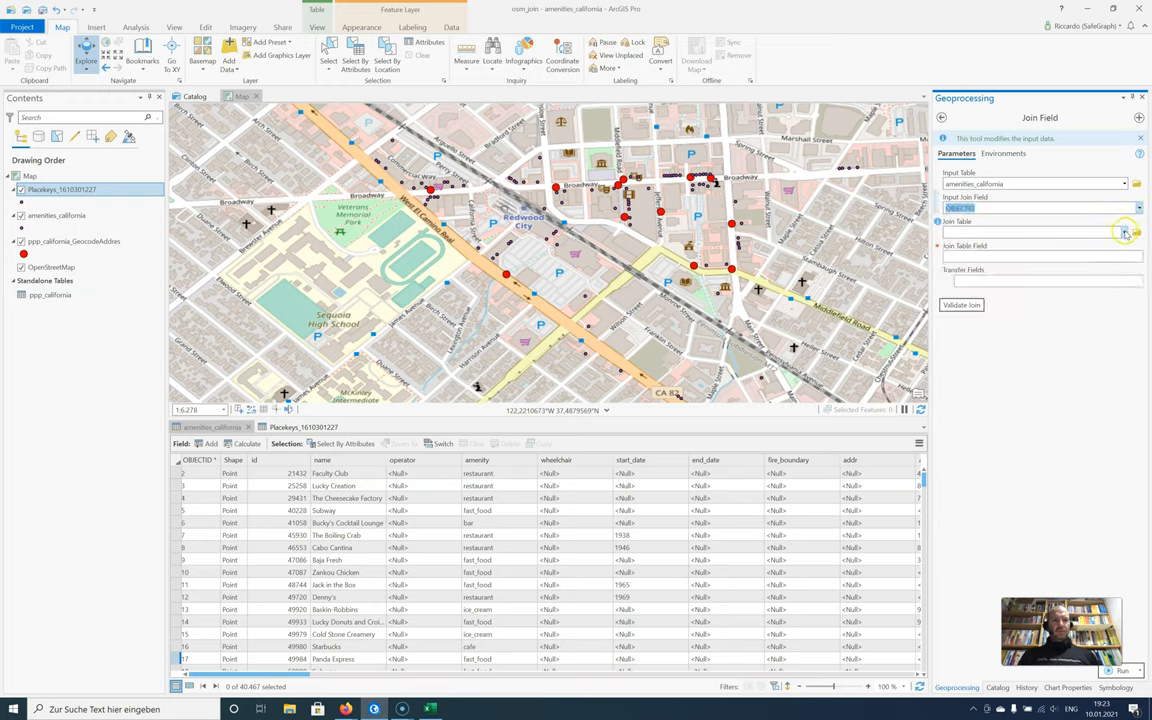
Step: Choose the join table with Placekey as its join field and validate the match
{"action": "left_click", "coordinate": [1124, 232]}
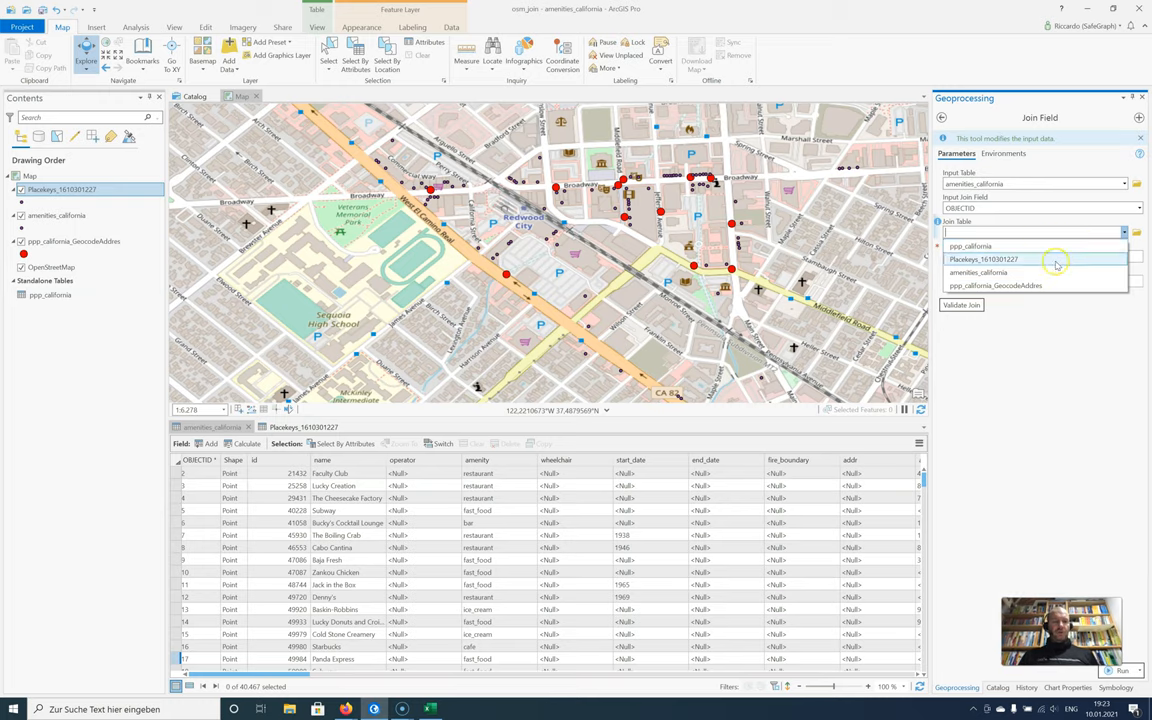
{"action": "left_click", "coordinate": [984, 260]}
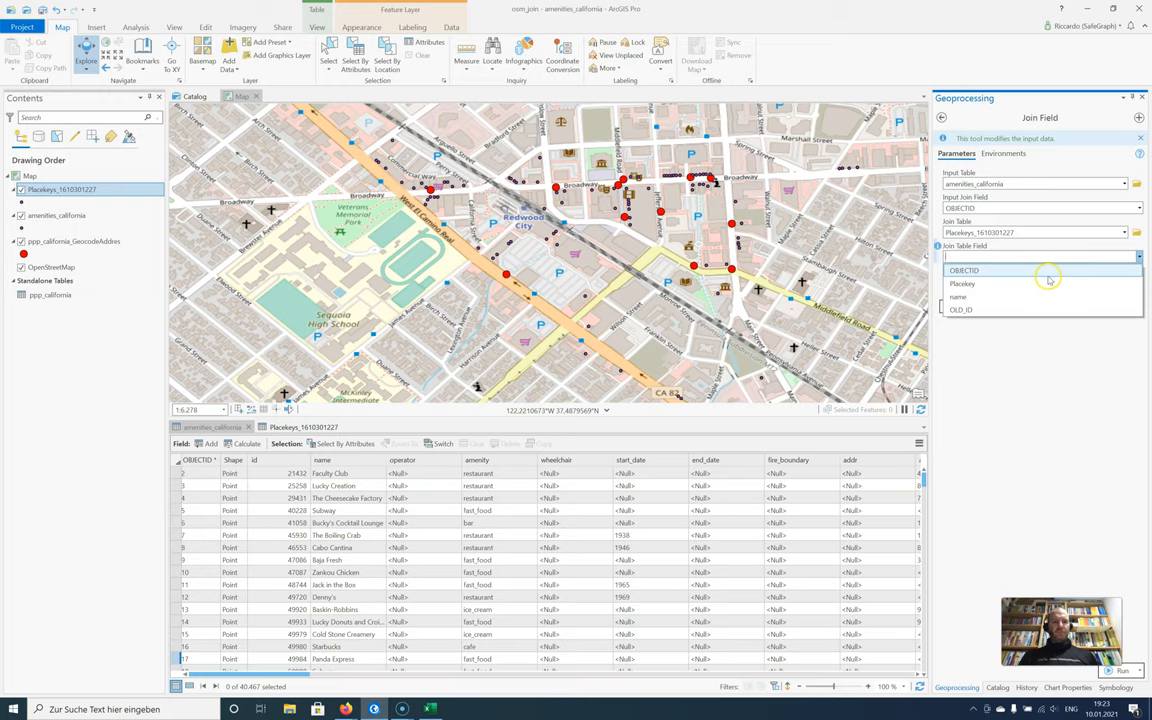
{"action": "left_click", "coordinate": [964, 270]}
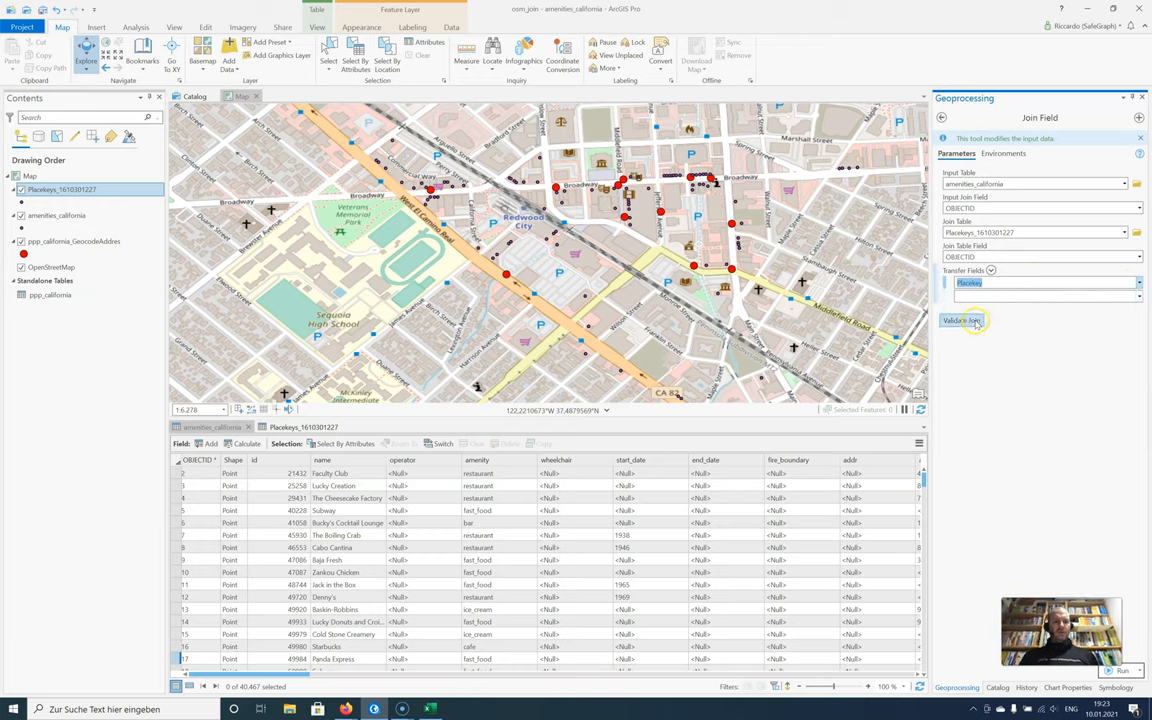
{"action": "left_click", "coordinate": [962, 320]}
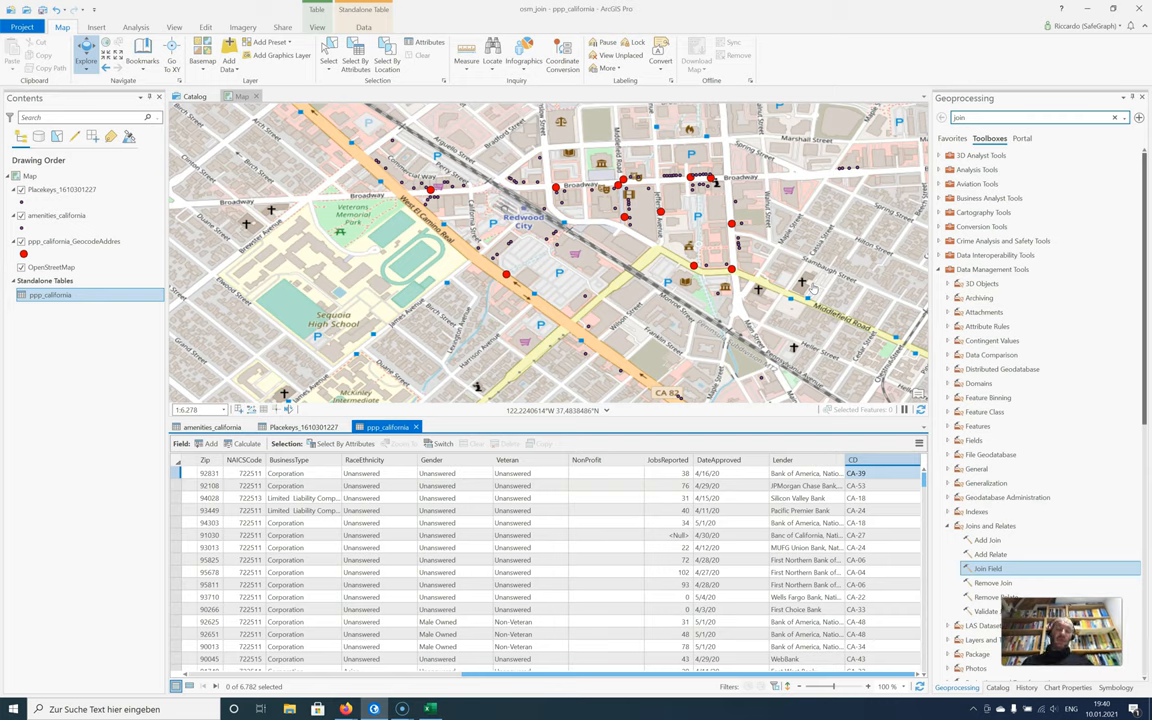
{"action": "mouse_move", "coordinate": [1100, 502]}
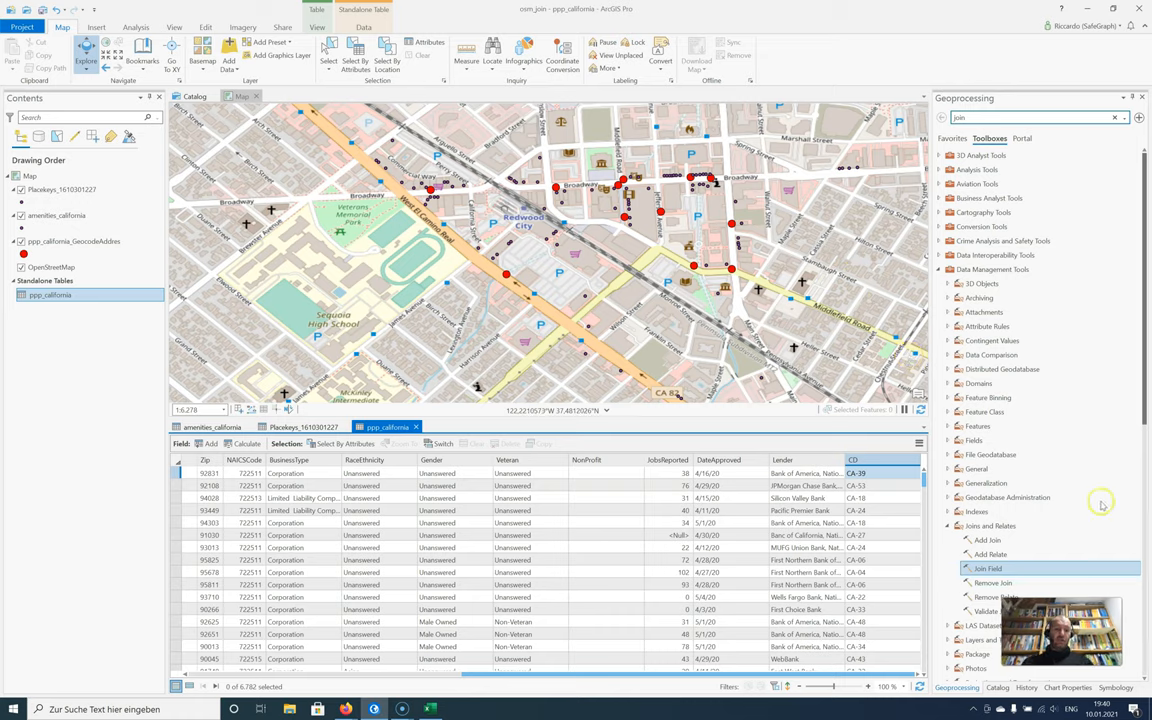
Step: Set up a new Join Field matching amenities_california Placekey to ppp_california's placekey field
{"action": "left_click", "coordinate": [988, 568]}
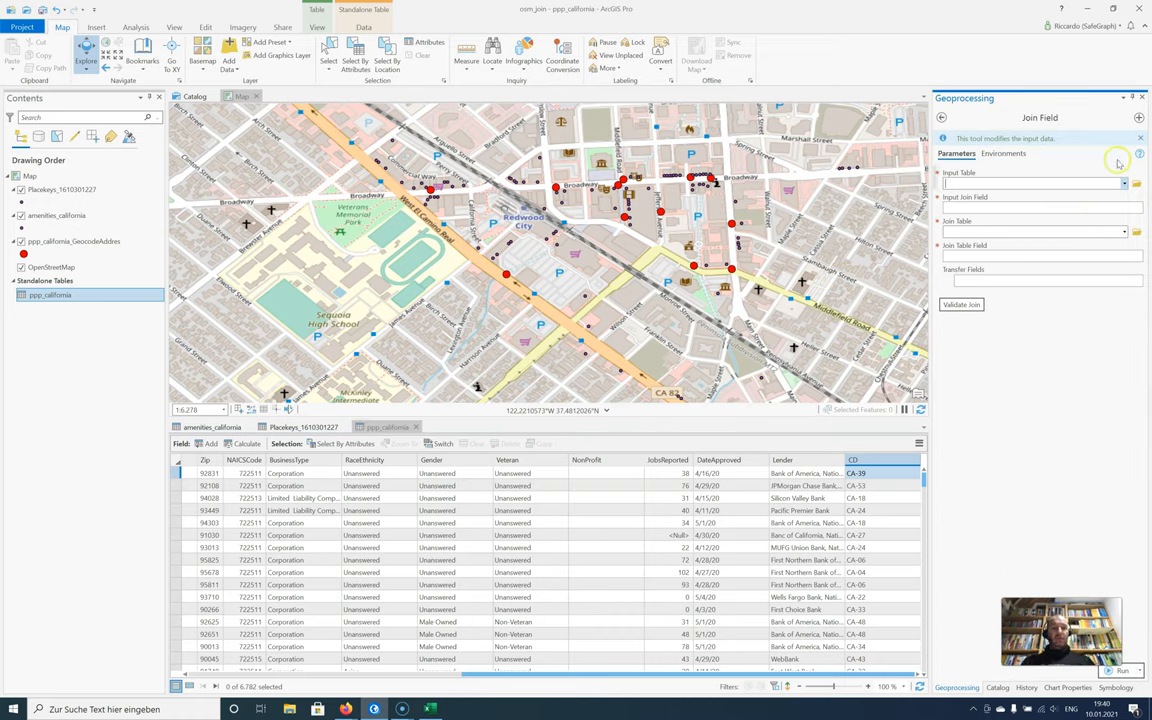
{"action": "left_click", "coordinate": [1124, 184]}
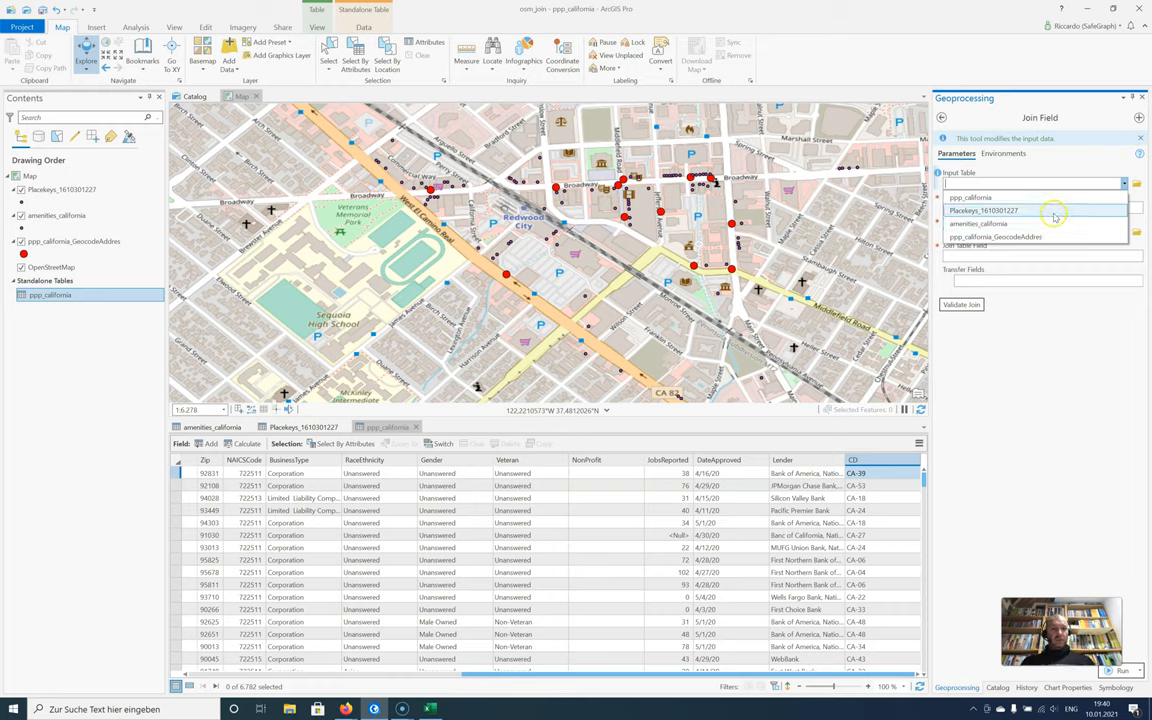
{"action": "left_click", "coordinate": [978, 224]}
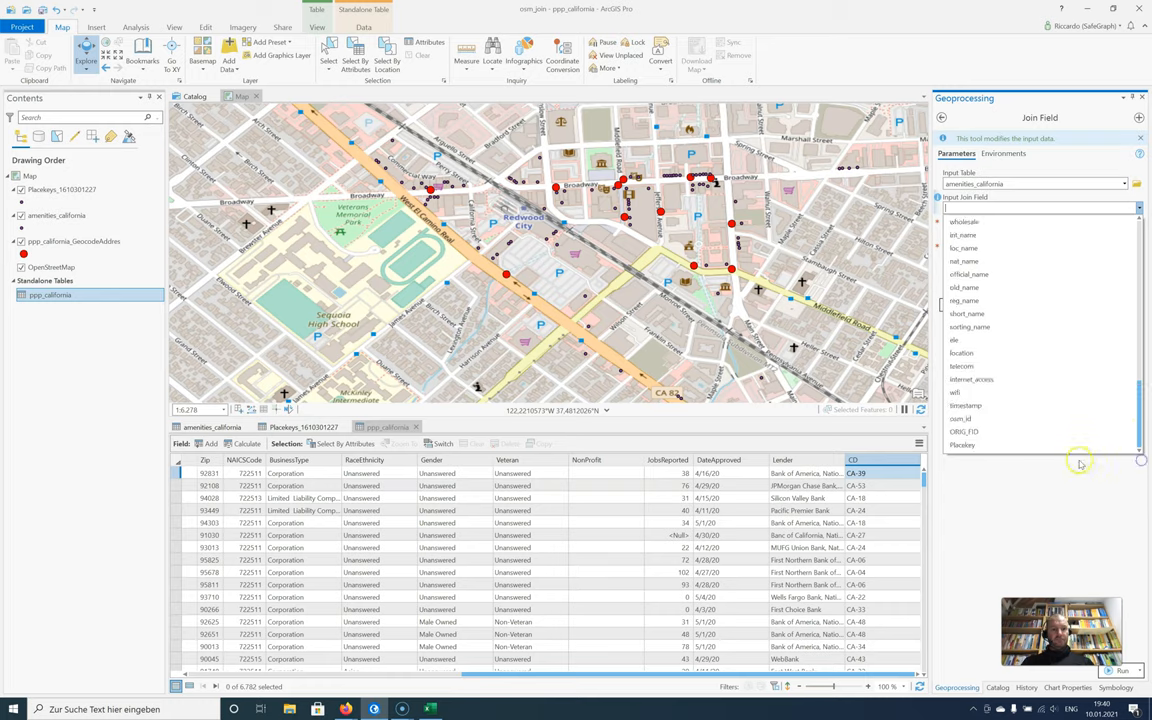
{"action": "left_click", "coordinate": [960, 444]}
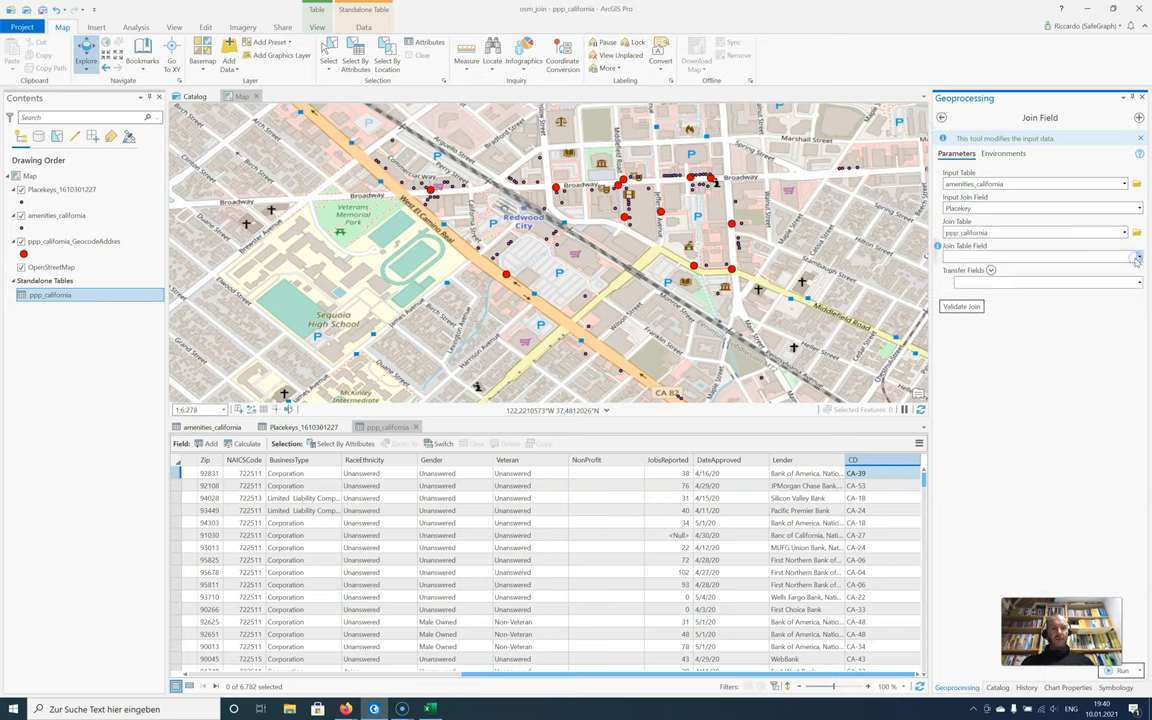
{"action": "left_click", "coordinate": [1136, 256]}
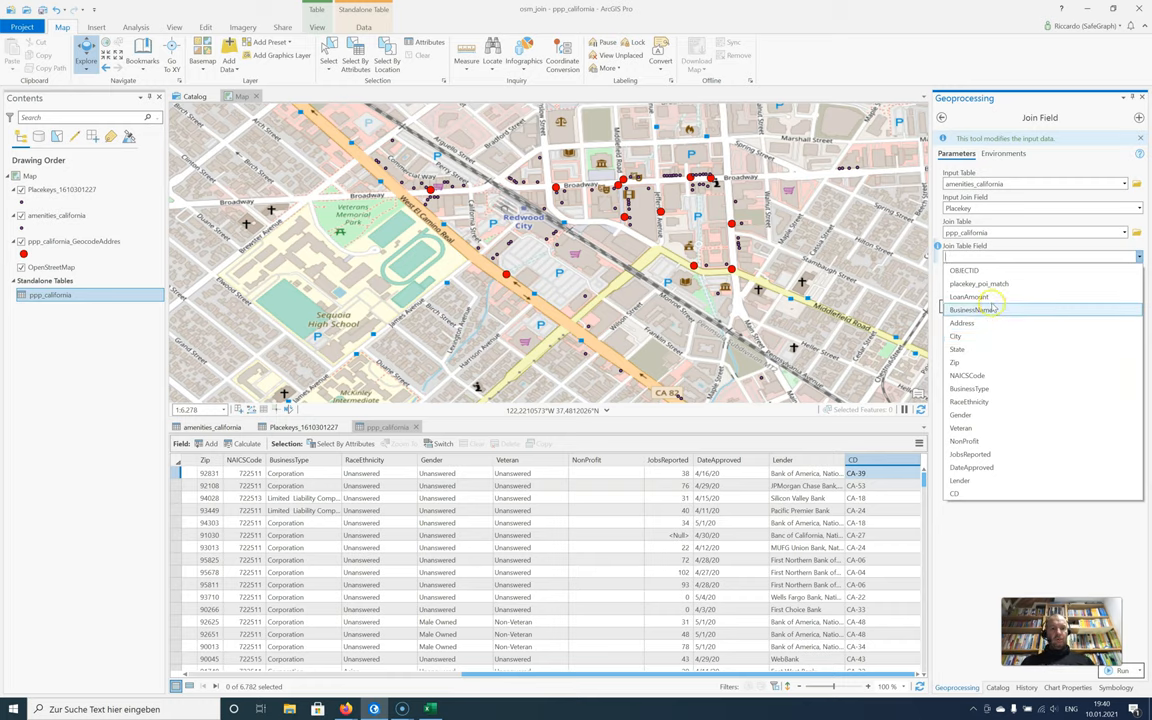
{"action": "left_click", "coordinate": [968, 296]}
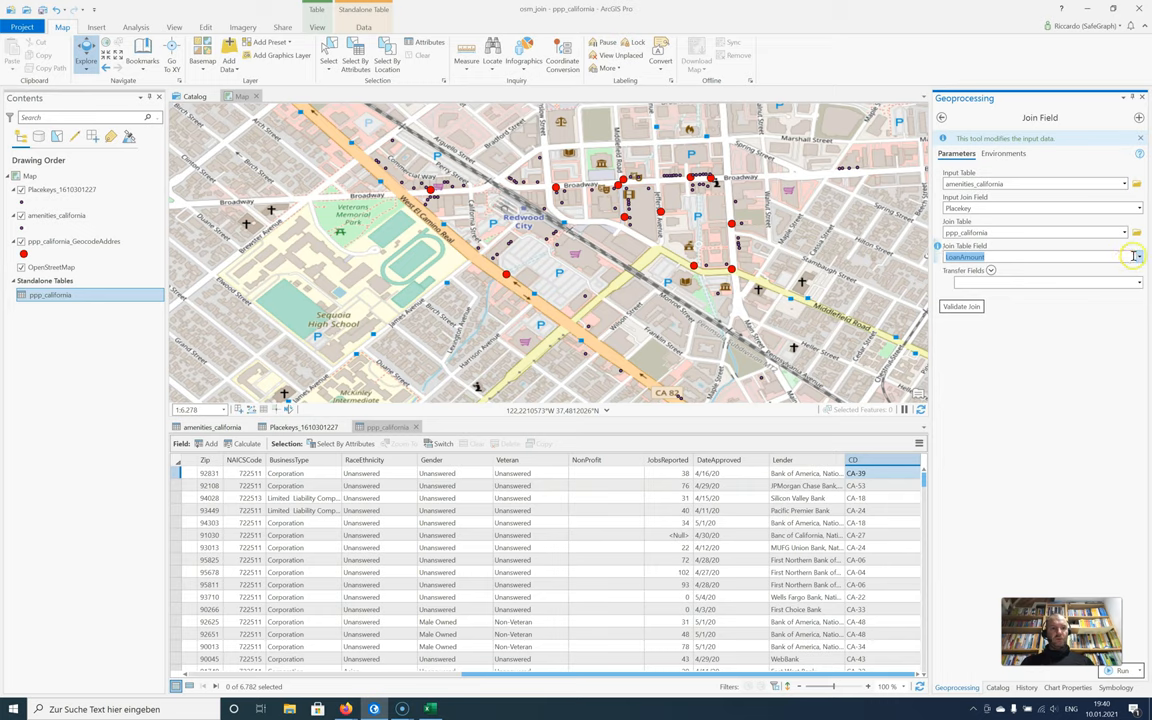
{"action": "left_click", "coordinate": [1136, 256]}
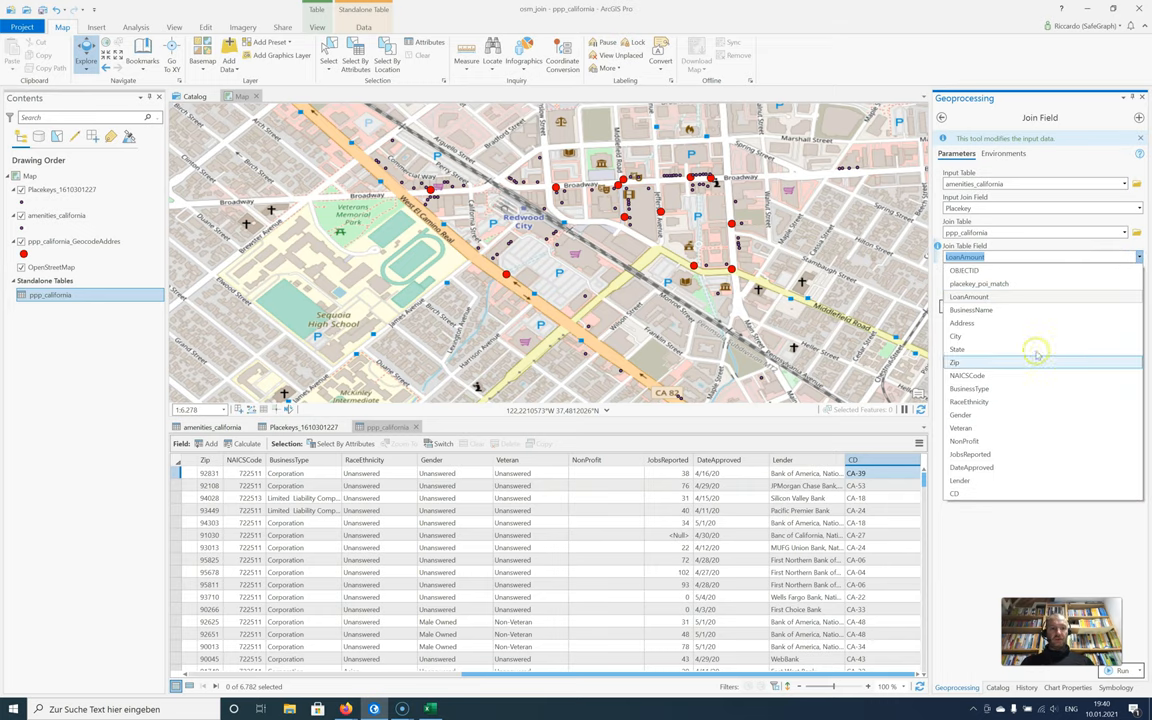
{"action": "left_click", "coordinate": [978, 284]}
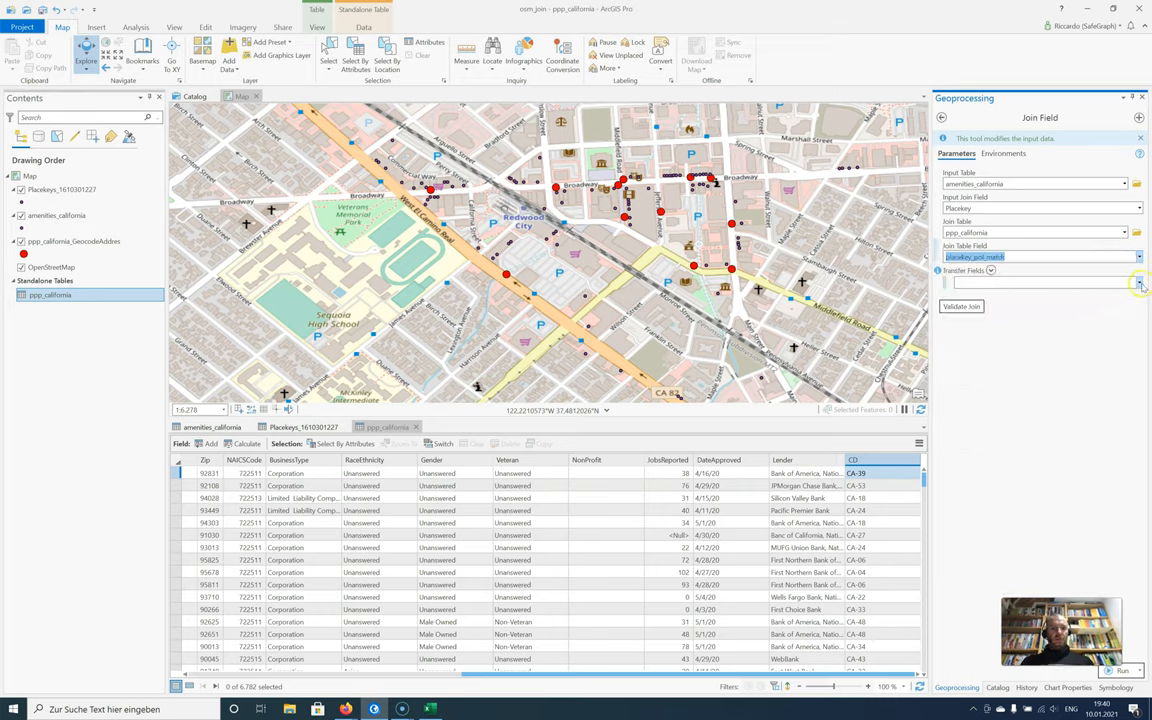
Step: Select the loan fields to transfer, including LoanAmount, NAICSCode and Lender
{"action": "left_click", "coordinate": [1138, 280]}
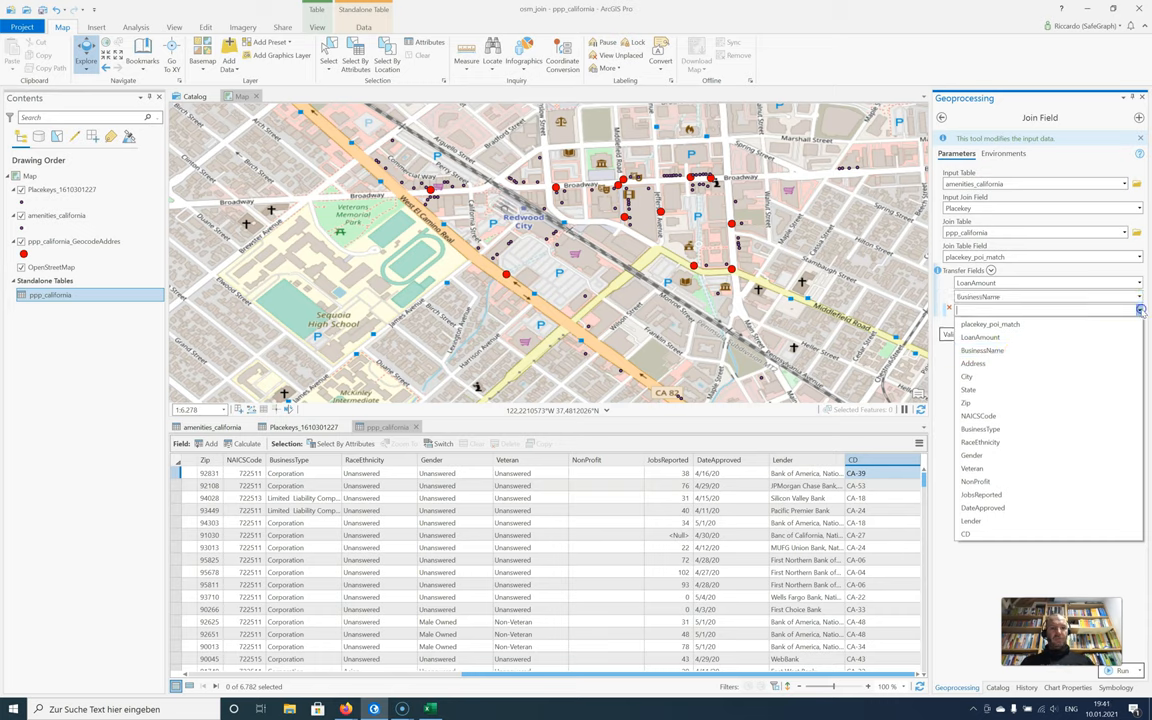
{"action": "mouse_move", "coordinate": [1000, 456]}
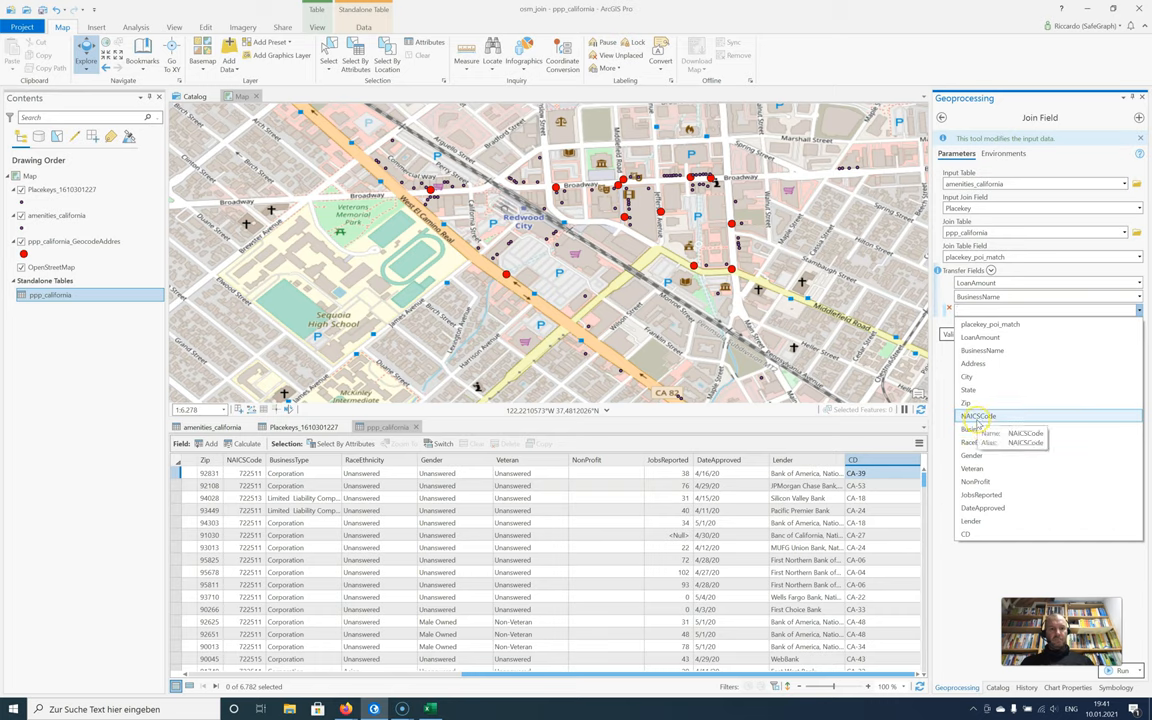
{"action": "left_click", "coordinate": [978, 414]}
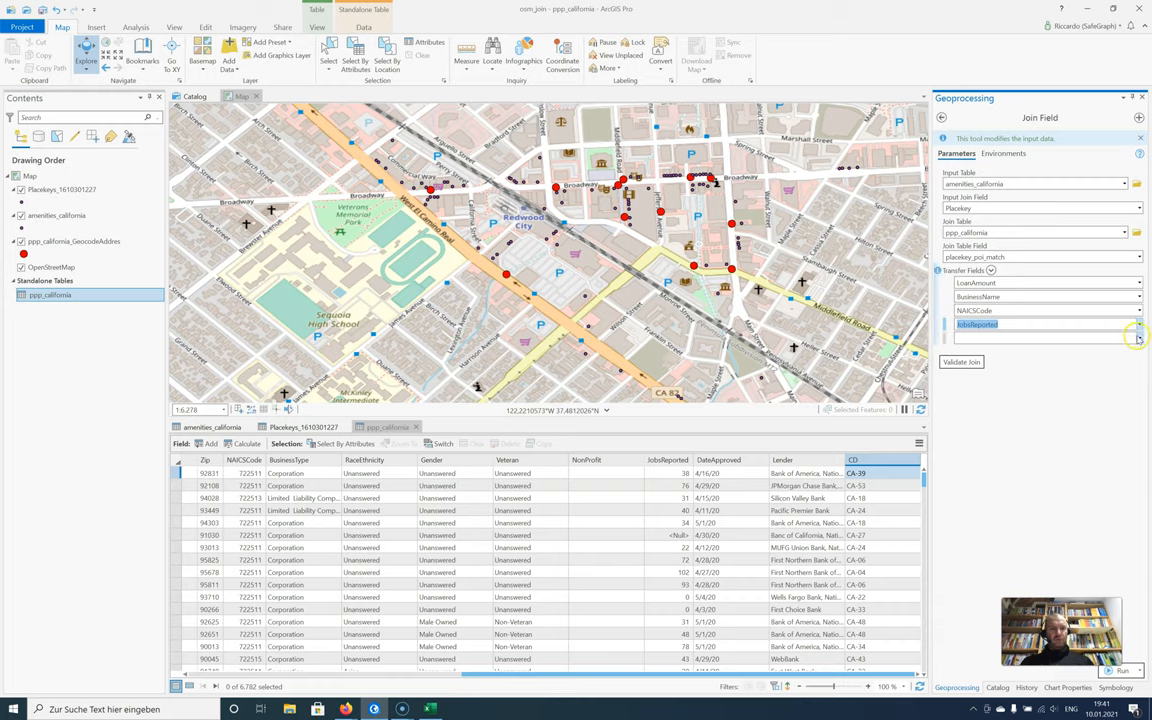
{"action": "left_click", "coordinate": [1136, 324]}
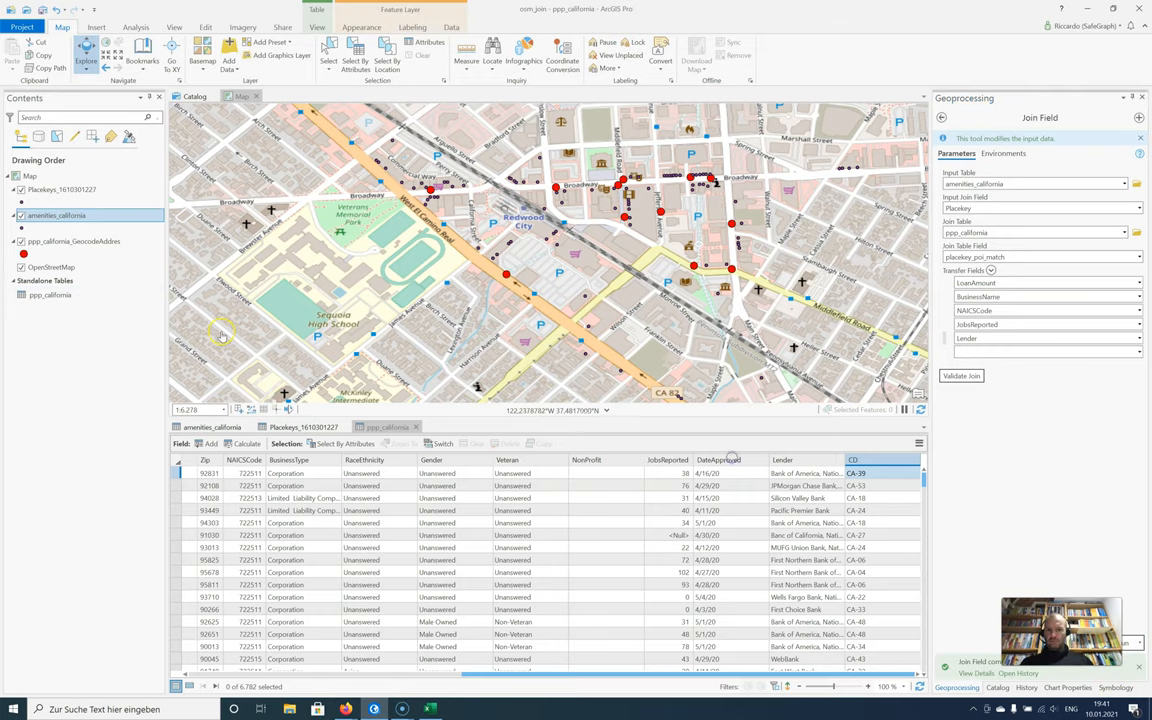
Step: Add a definition query 'LoanAmount is not null' in amenities_california's layer properties and apply it
{"action": "right_click", "coordinate": [56, 216]}
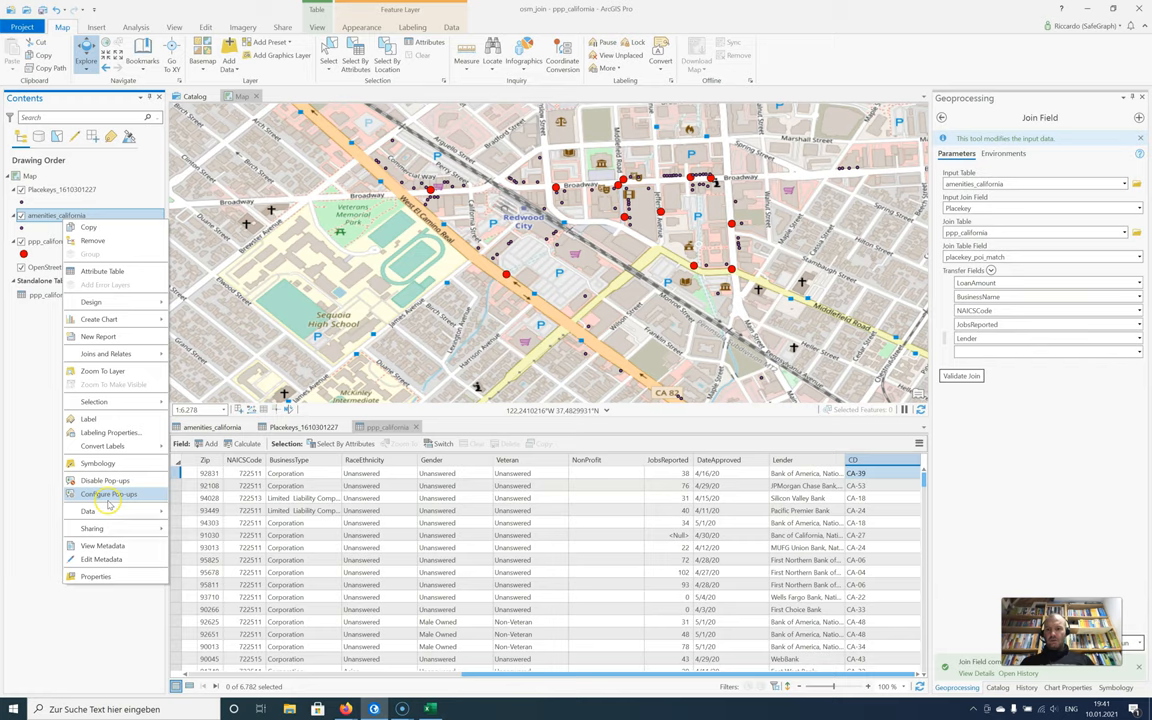
{"action": "left_click", "coordinate": [96, 576]}
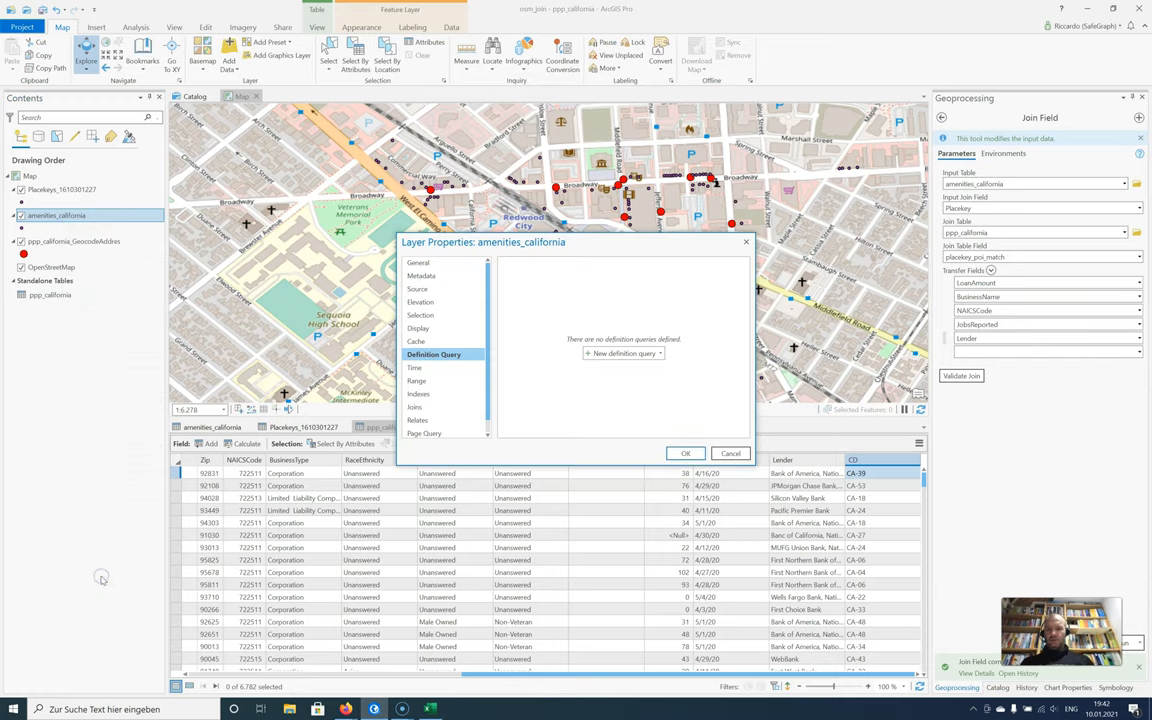
{"action": "left_click", "coordinate": [624, 352]}
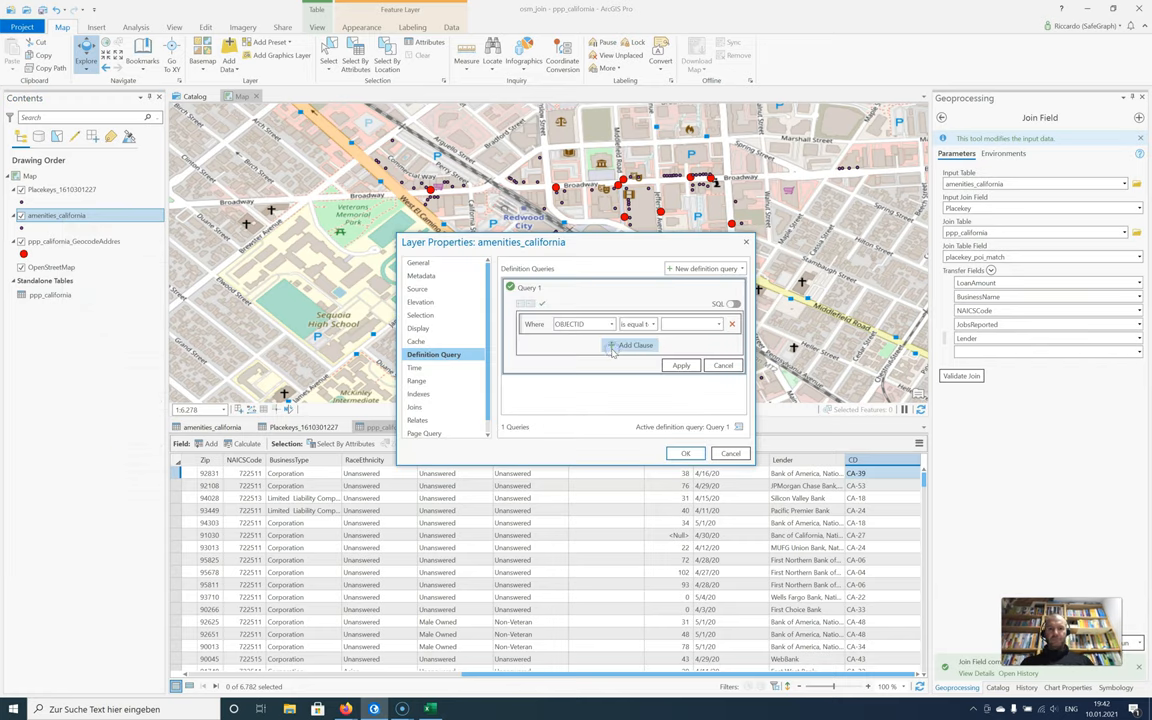
{"action": "left_click", "coordinate": [584, 324]}
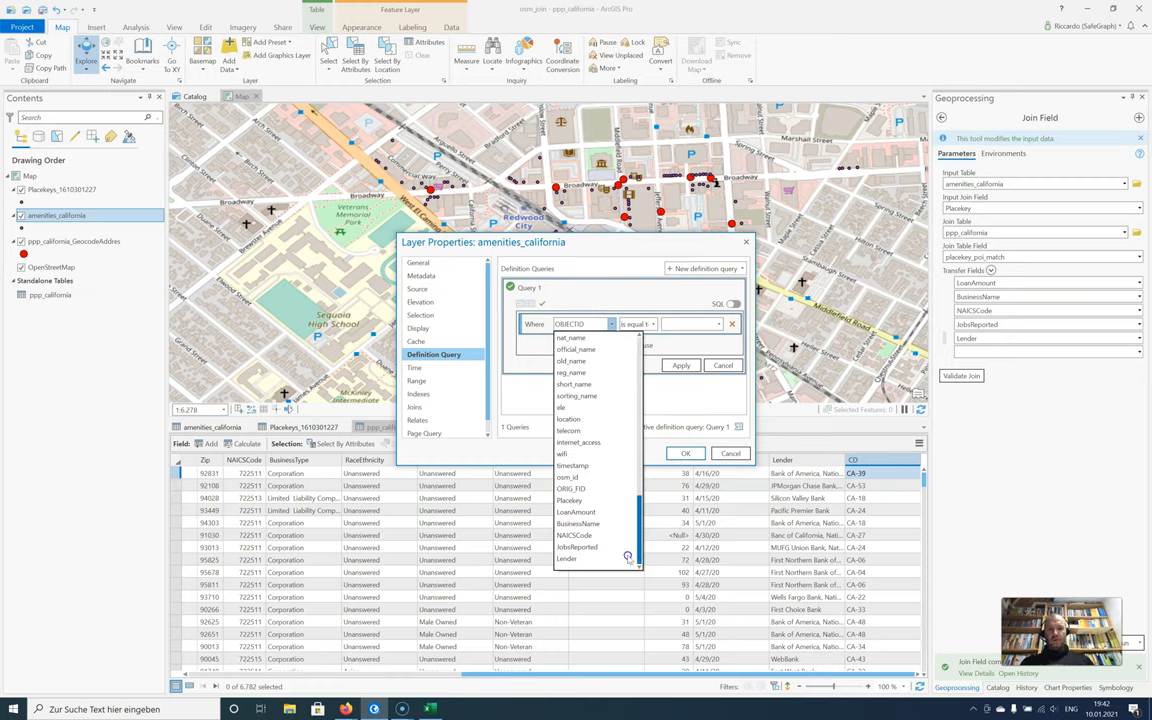
{"action": "left_click", "coordinate": [576, 512]}
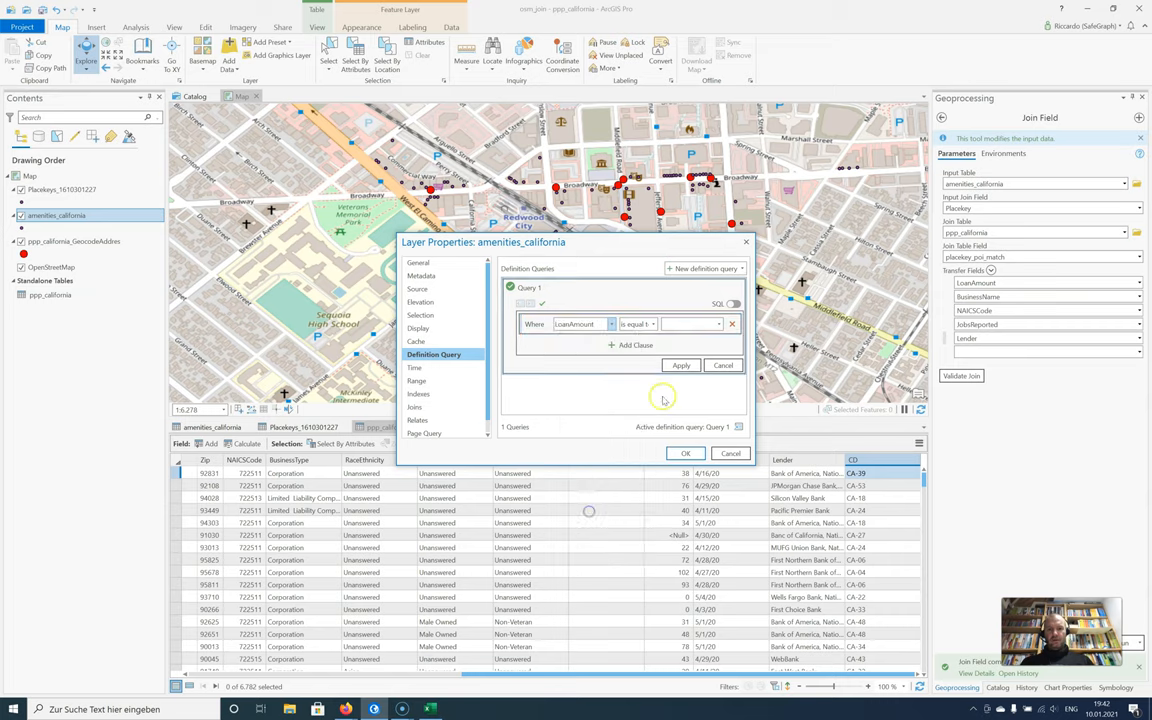
{"action": "left_click", "coordinate": [652, 324]}
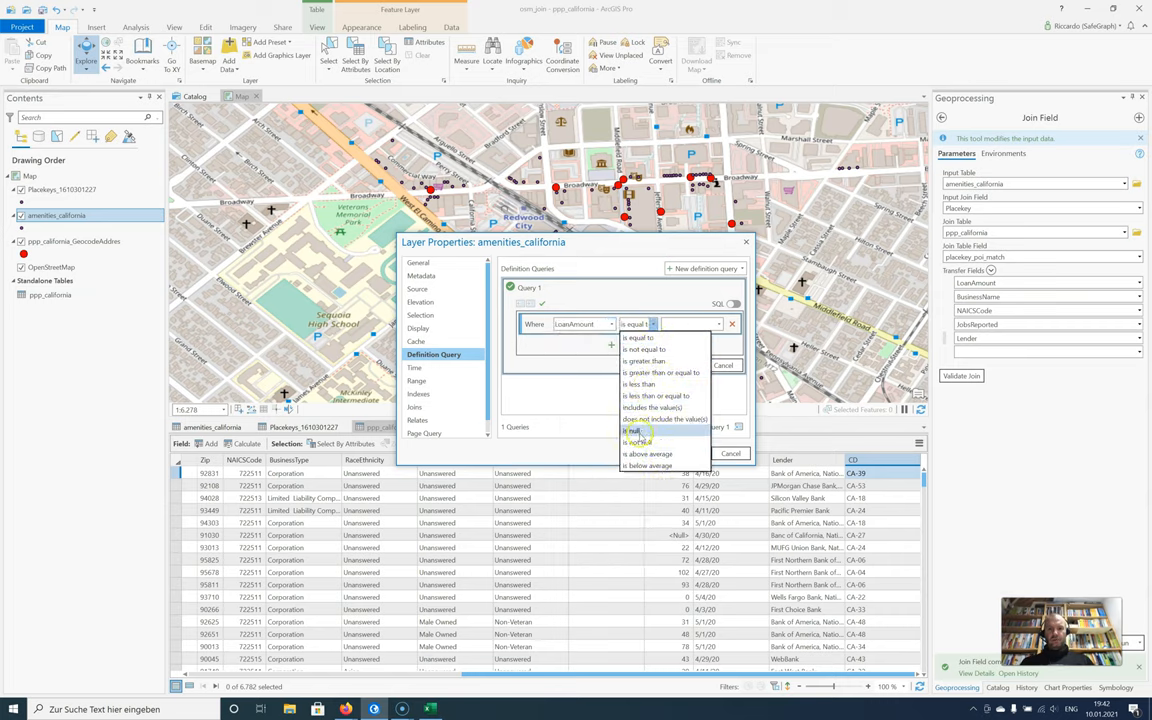
{"action": "left_click", "coordinate": [638, 442]}
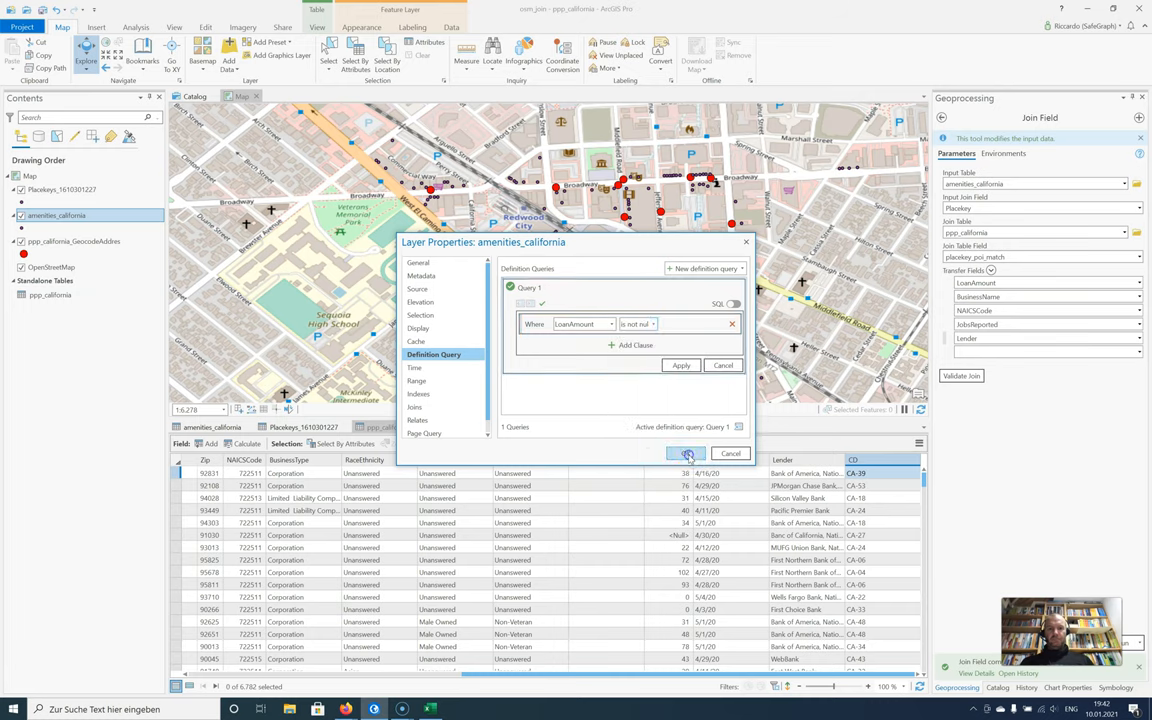
{"action": "left_click", "coordinate": [684, 452]}
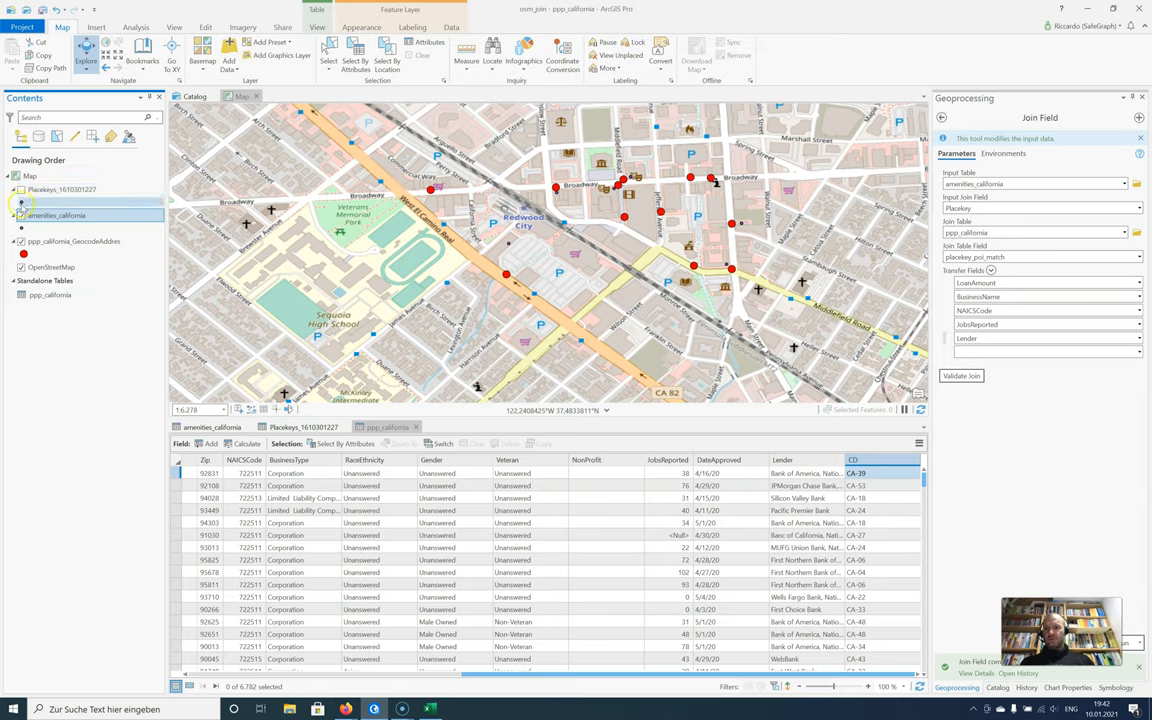
{"action": "left_click", "coordinate": [74, 240]}
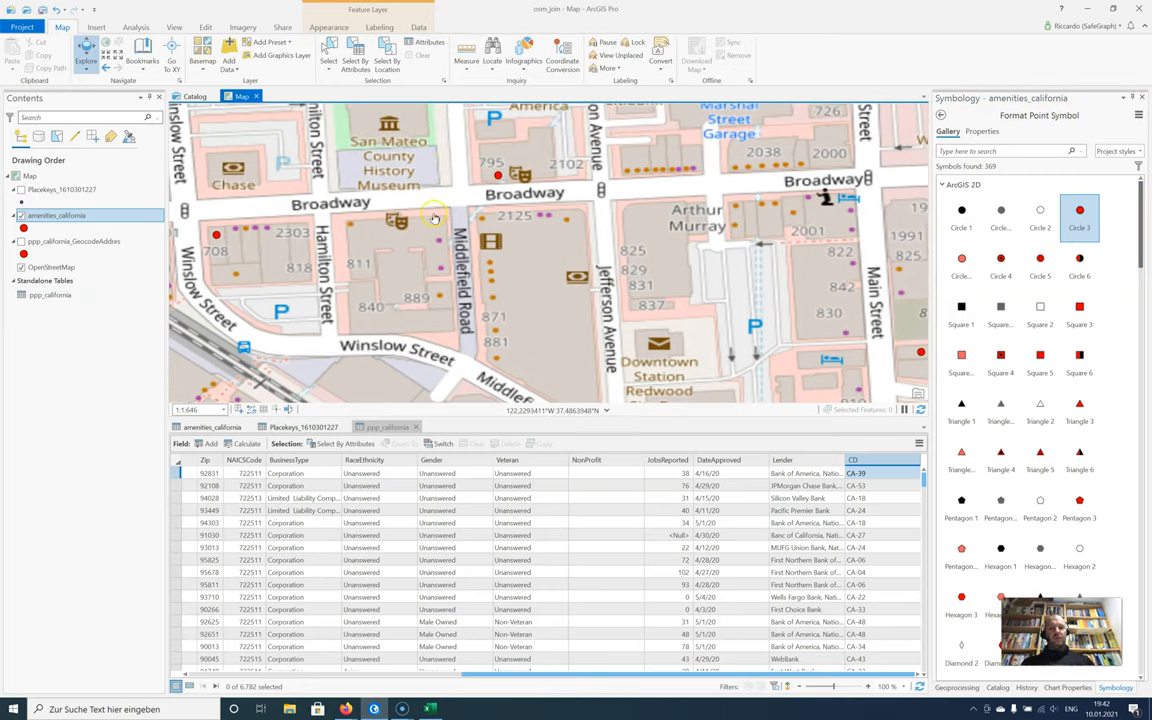
Step: Pick the red Circle 3 symbol for the filtered amenities points
{"action": "left_click", "coordinate": [434, 218]}
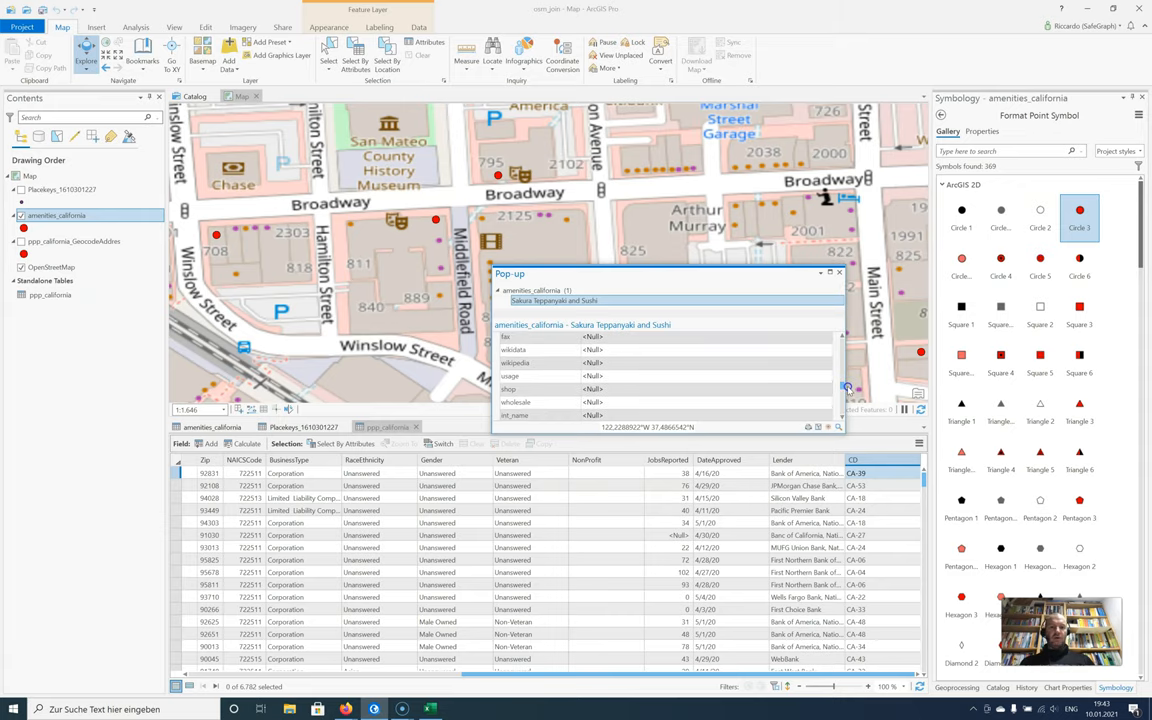
{"action": "scroll", "scroll_direction": "down", "scroll_amount": 3}
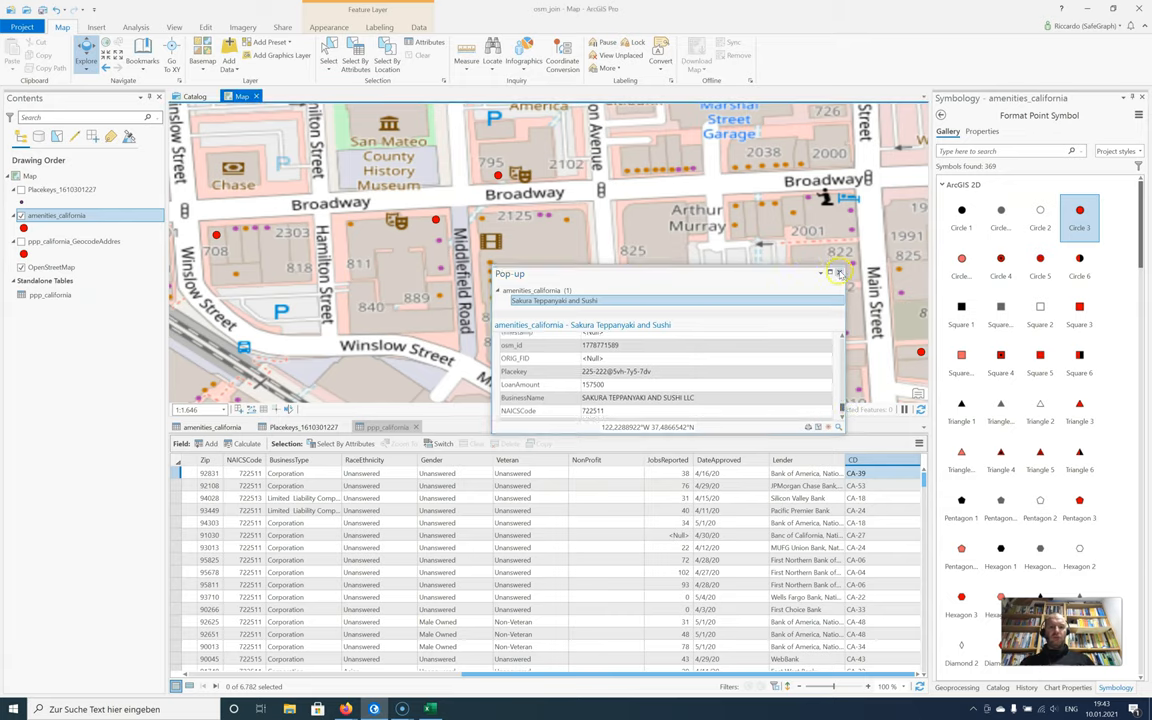
{"action": "left_click", "coordinate": [840, 272]}
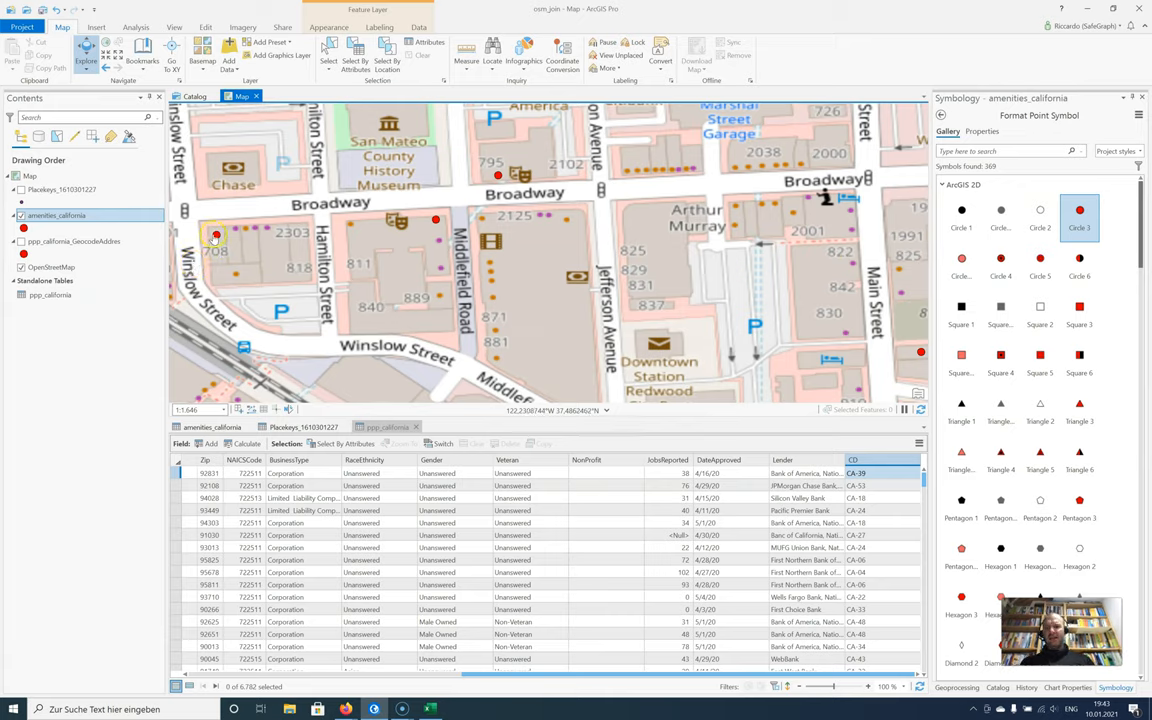
{"action": "right_click", "coordinate": [212, 236]}
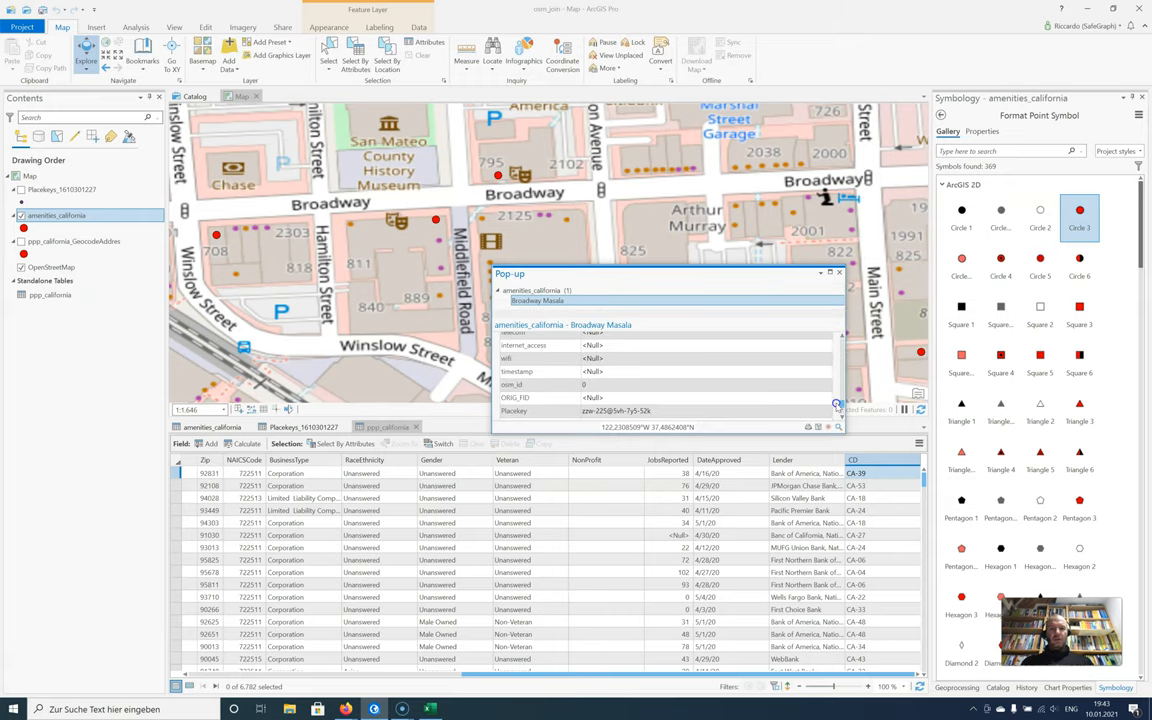
{"action": "scroll", "scroll_direction": "down", "scroll_amount": 3}
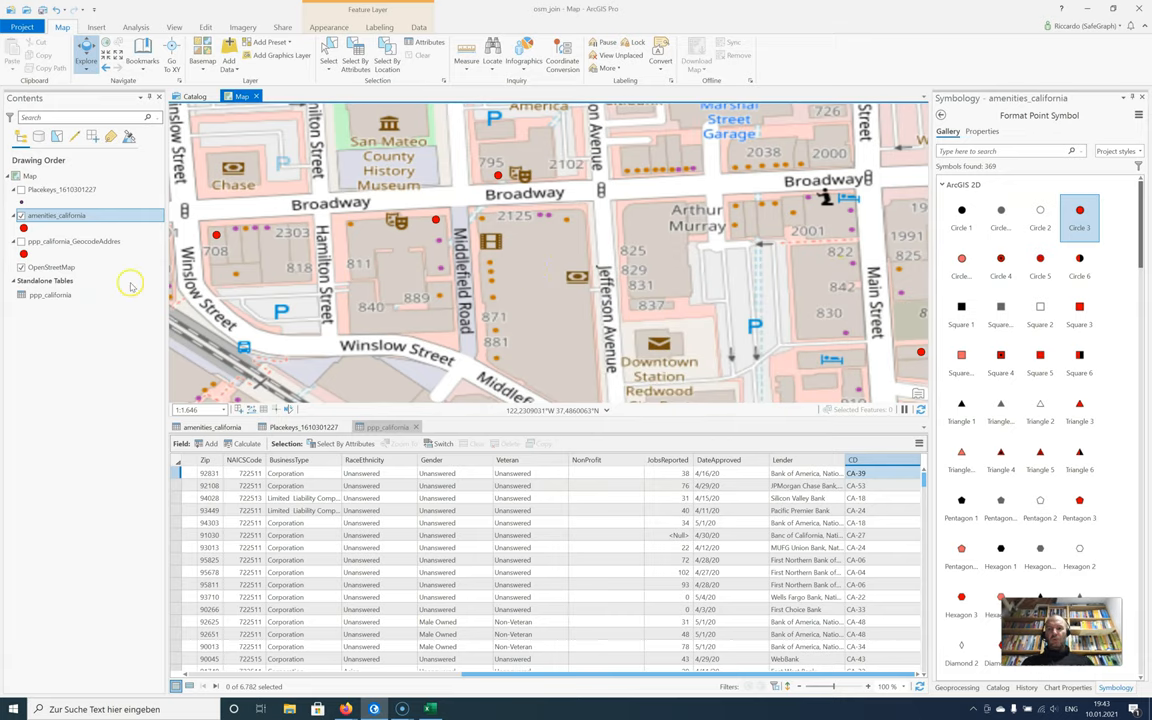
{"action": "mouse_move", "coordinate": [20, 240]}
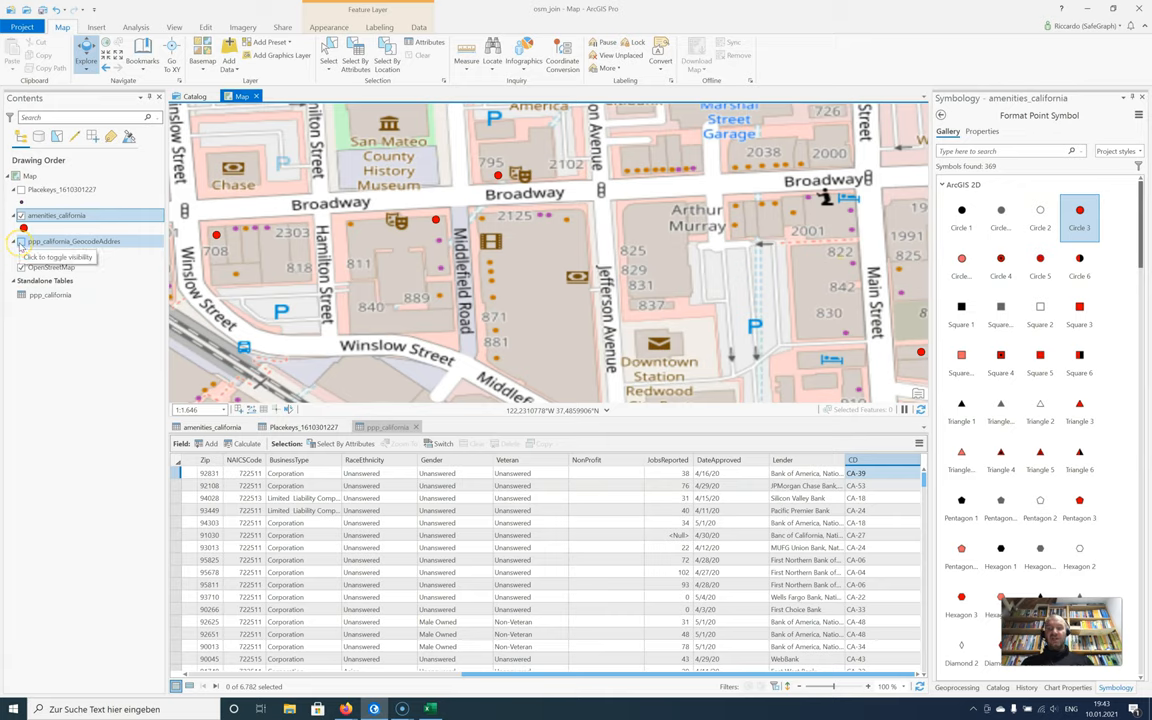